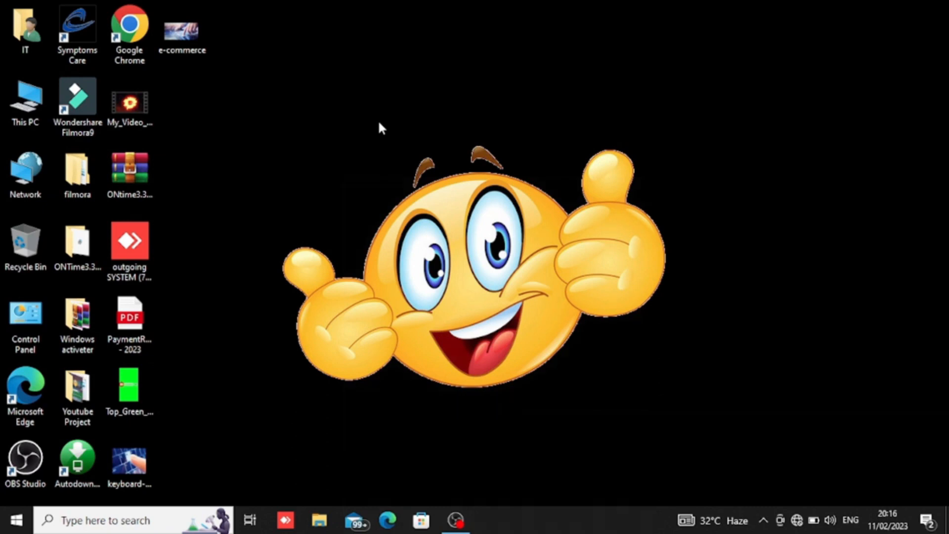
mouse_move(404, 140)
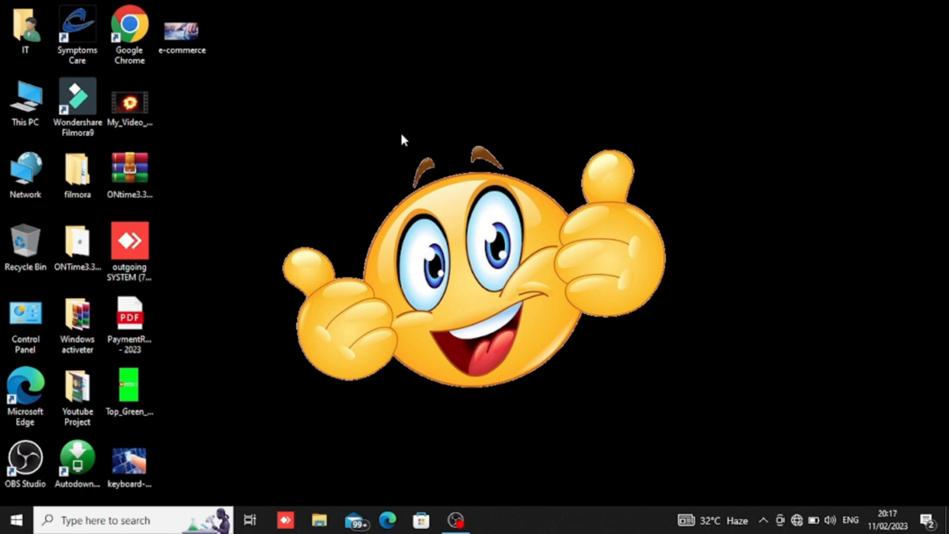
mouse_move(392, 138)
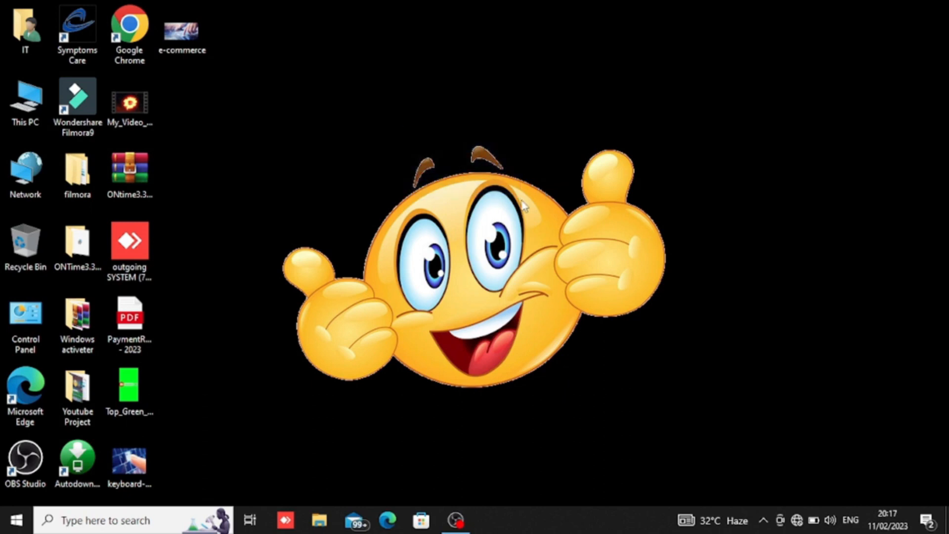
mouse_move(491, 215)
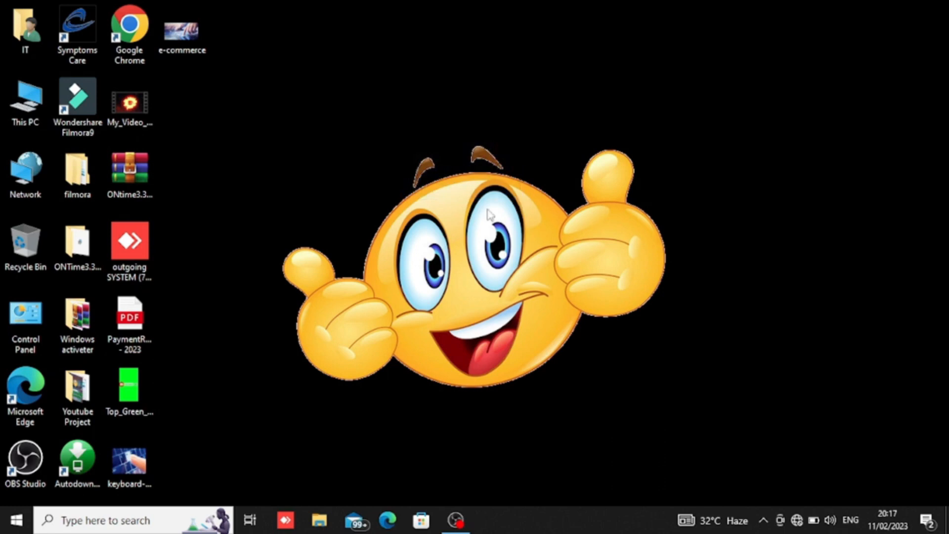
mouse_move(458, 399)
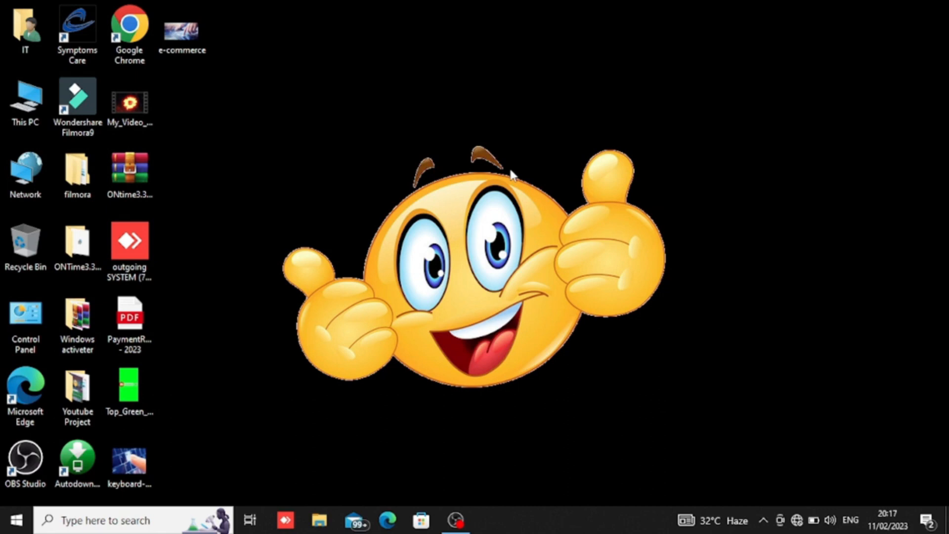
Step: Launch the Settings app by searching 'se' from Start, then go to Personalization
click(14, 520)
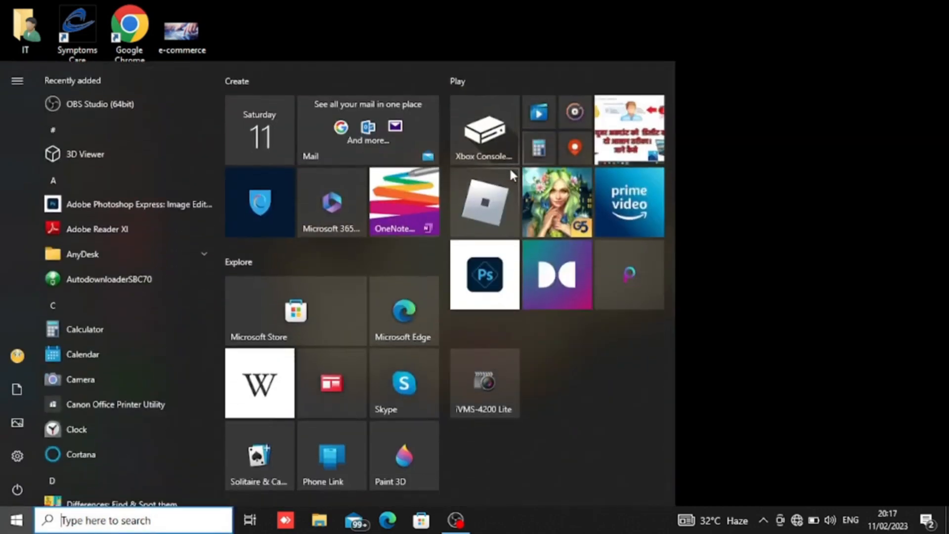
text(se)
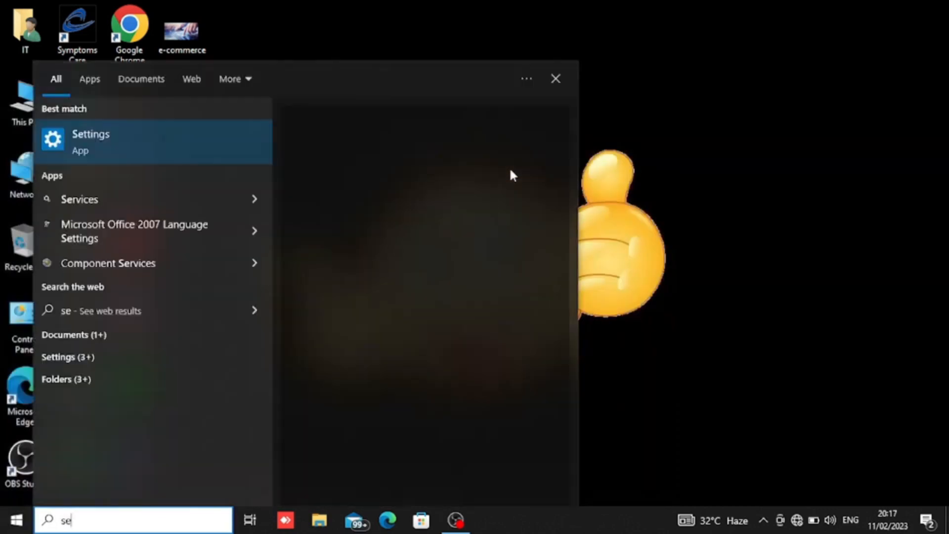
click(91, 141)
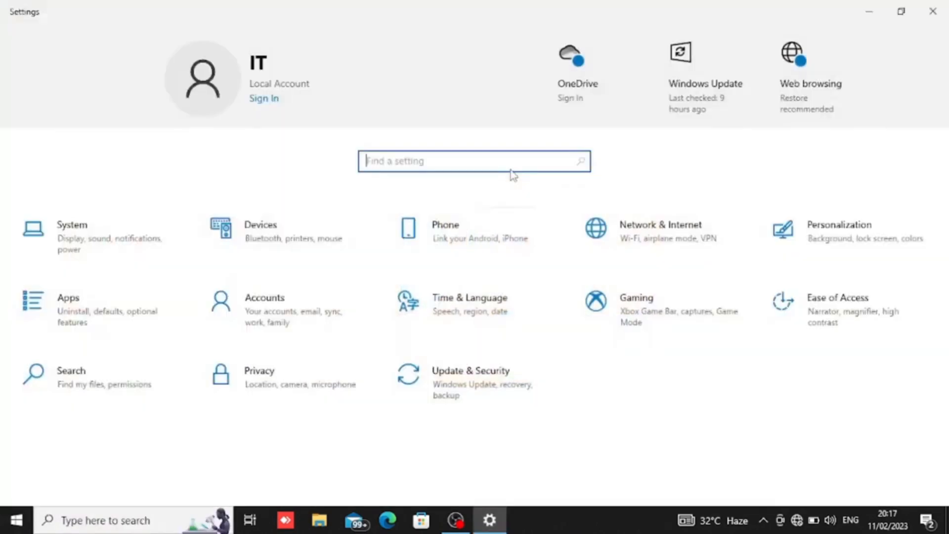
mouse_move(628, 211)
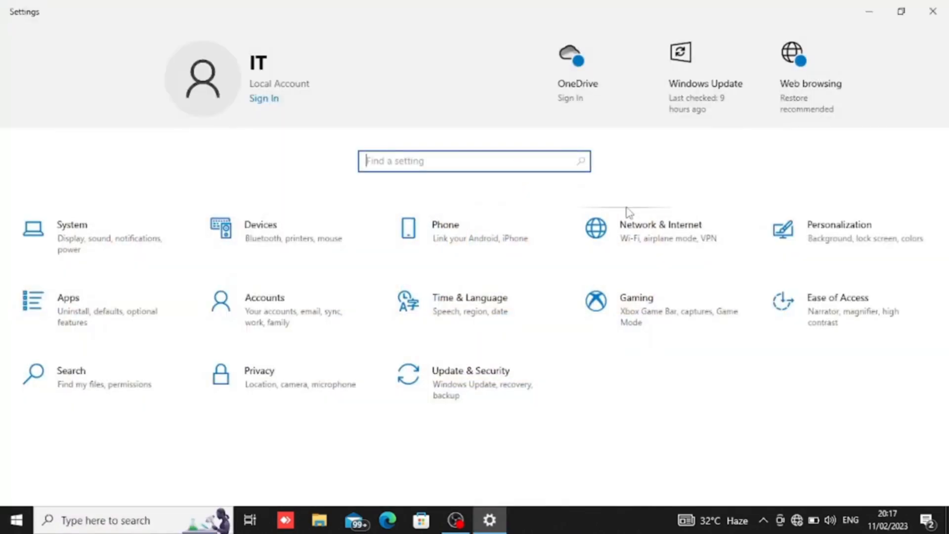
mouse_move(836, 237)
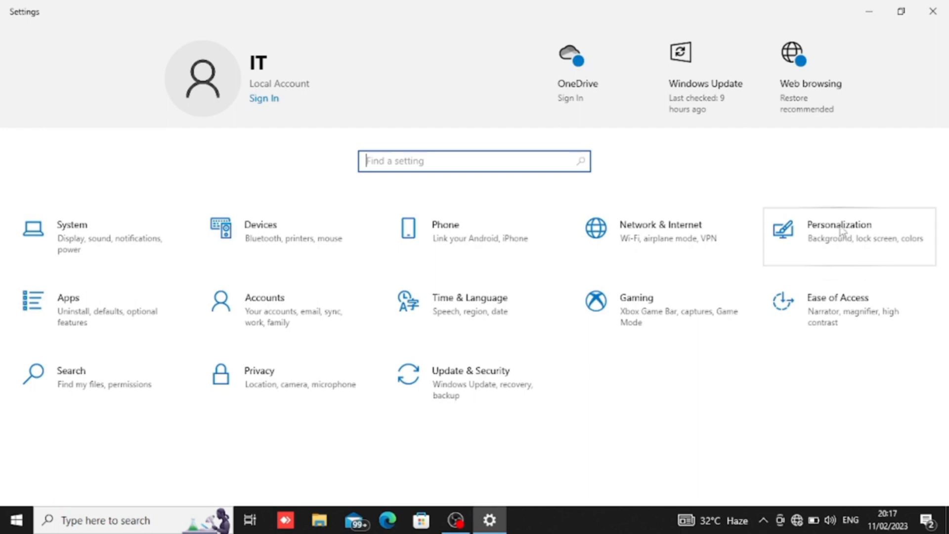
click(839, 230)
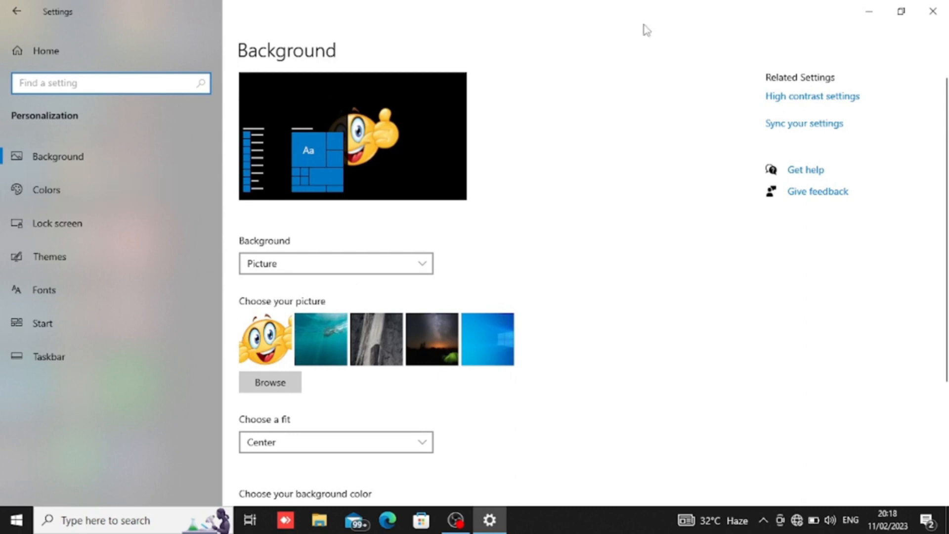
mouse_move(868, 35)
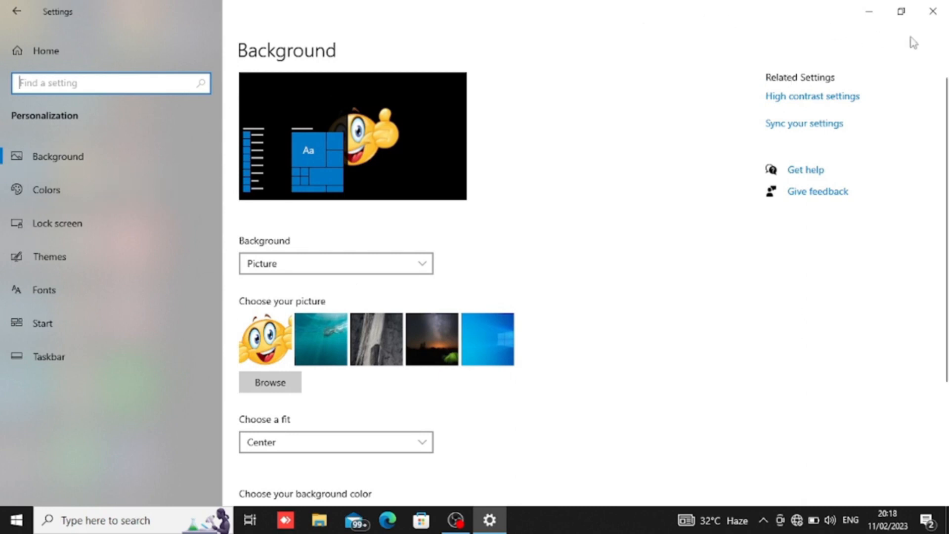
mouse_move(81, 229)
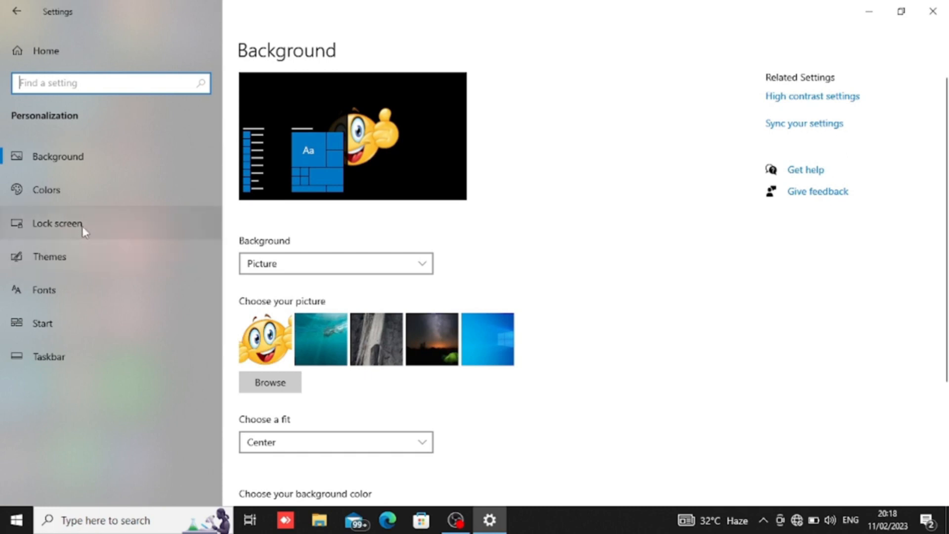
Step: Go to the Lock screen page and bring up Screen Saver Settings
click(58, 223)
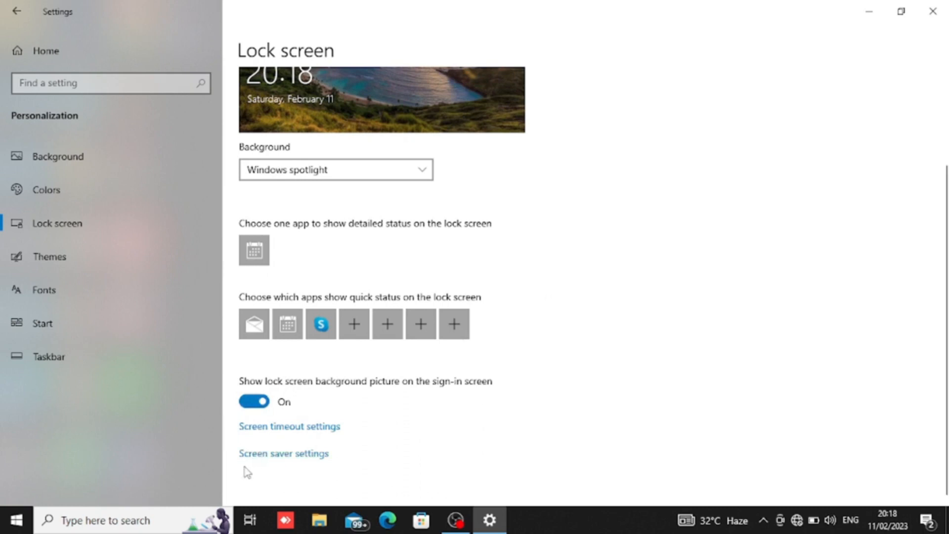
mouse_move(261, 464)
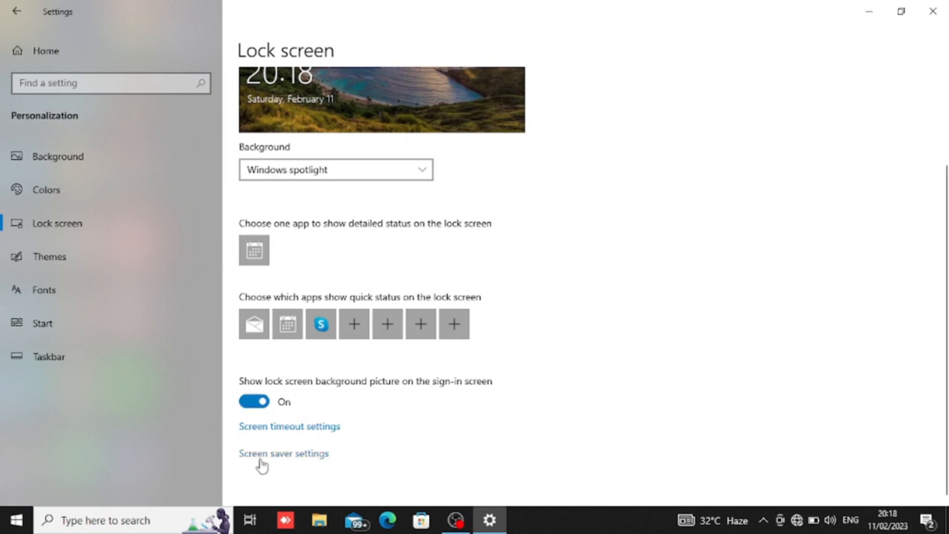
click(283, 453)
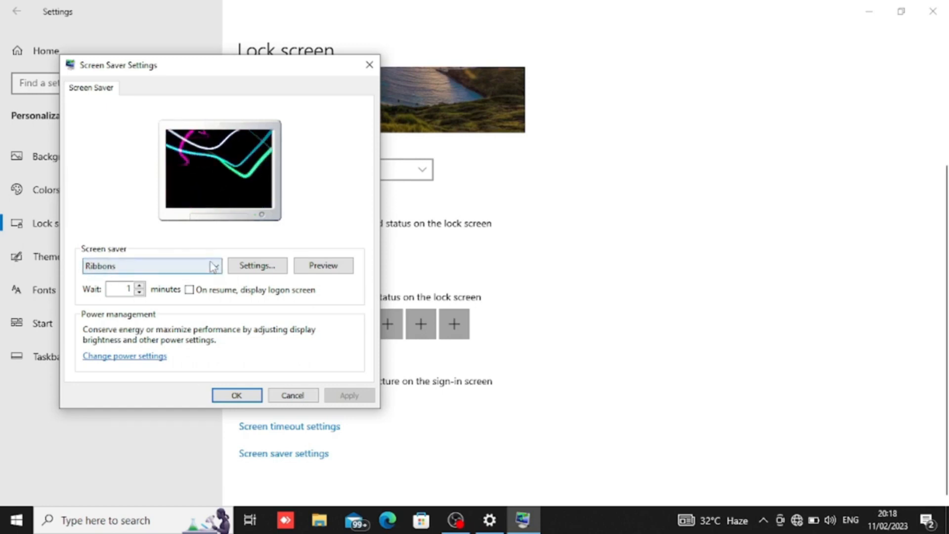
Step: Try 3D Text and Blank, then select Bubbles and preview it full screen
click(215, 265)
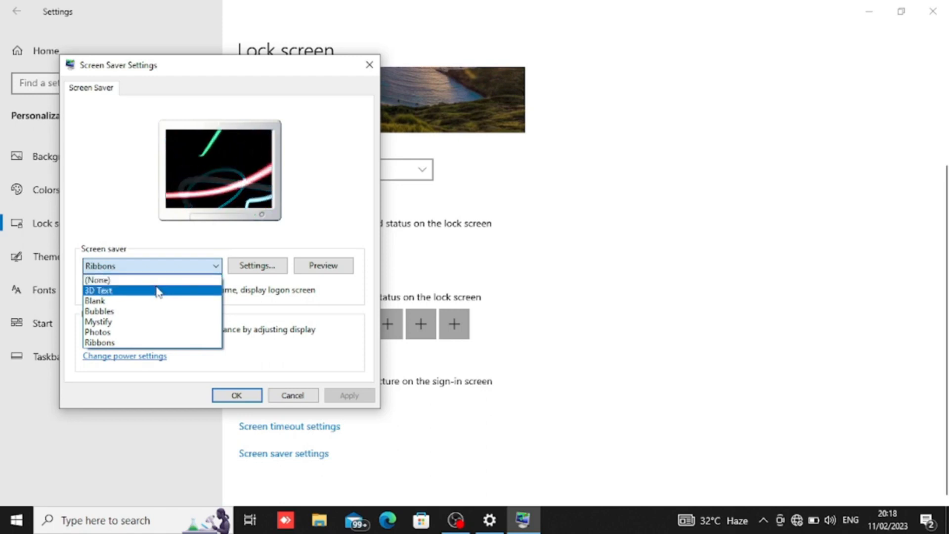
click(99, 291)
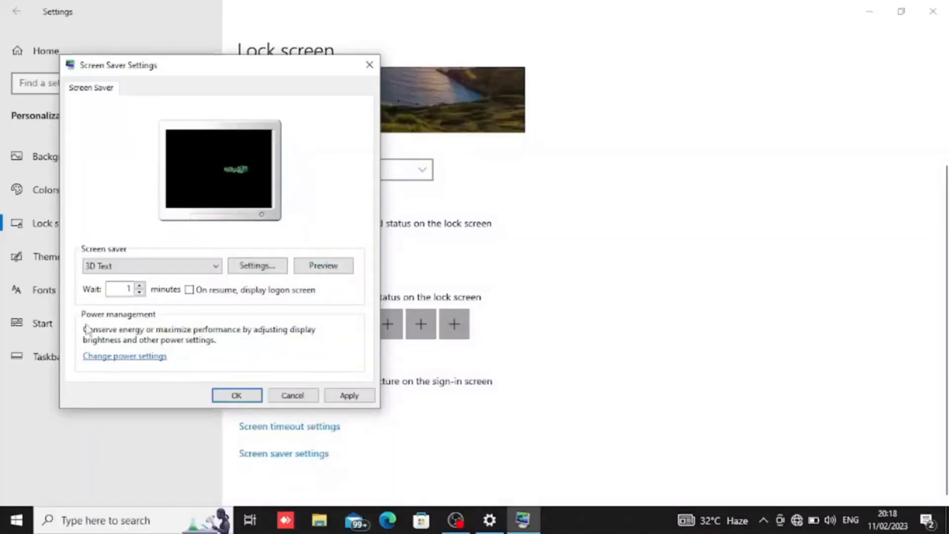
click(151, 266)
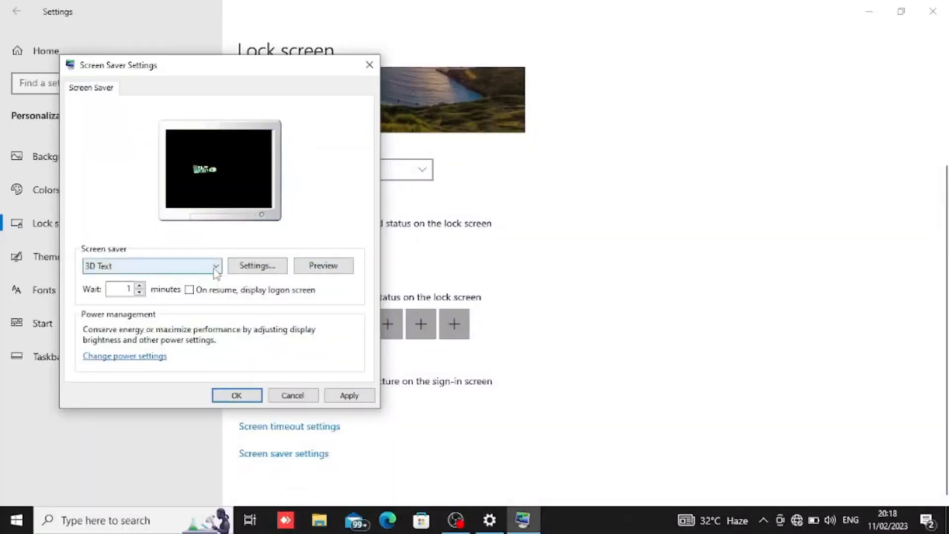
click(214, 267)
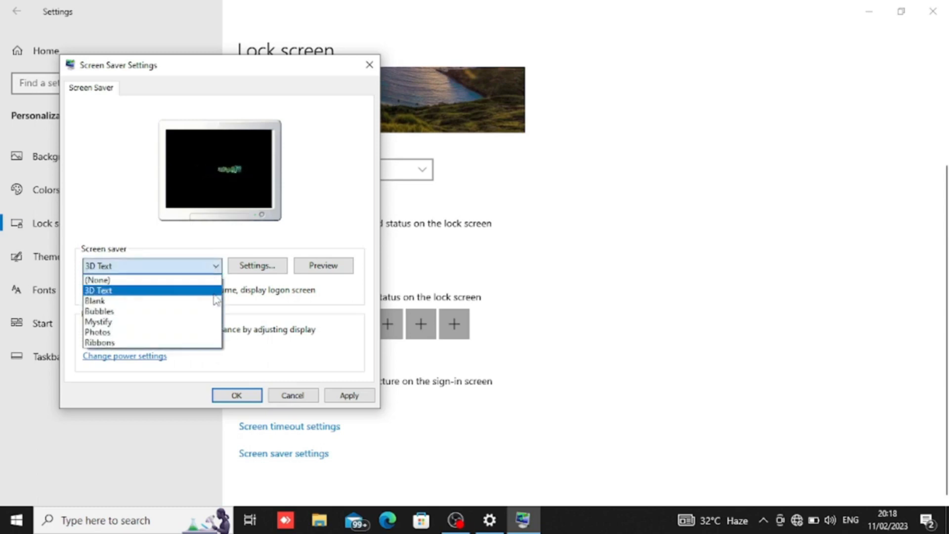
click(95, 300)
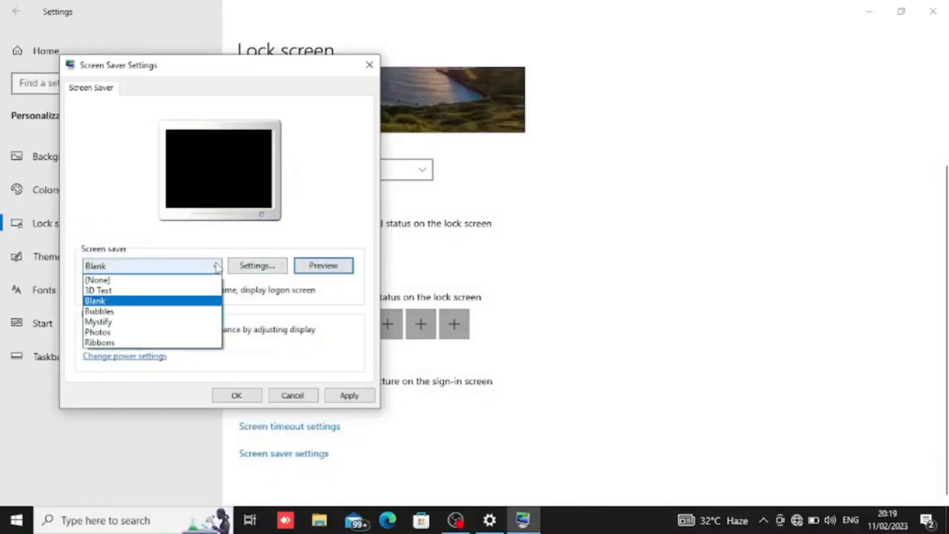
click(99, 311)
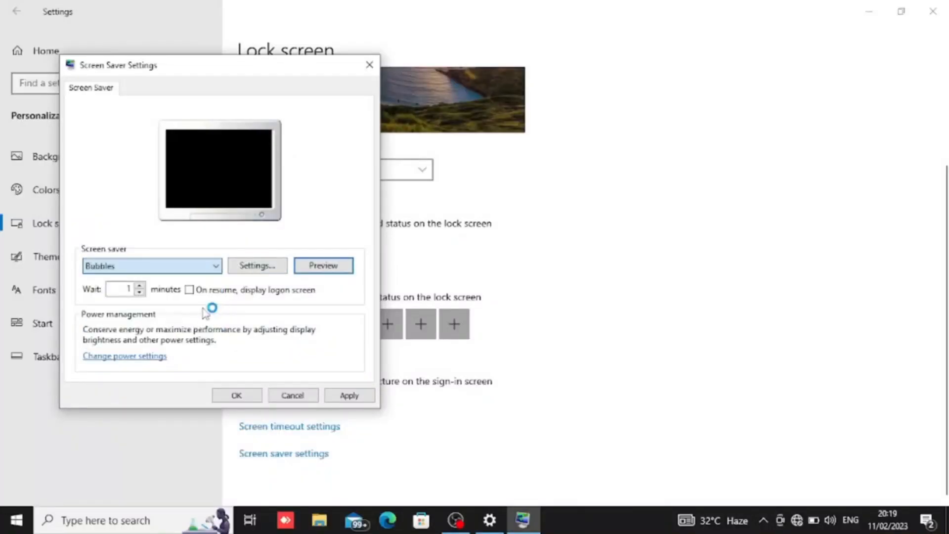
click(324, 265)
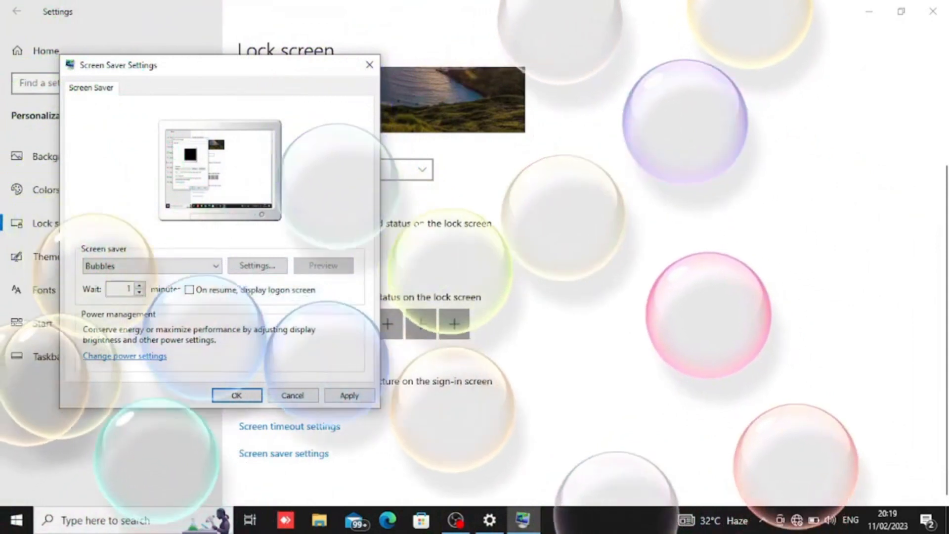
Step: End the Bubbles preview, return to Screen Saver Settings, and try Mystify
click(235, 395)
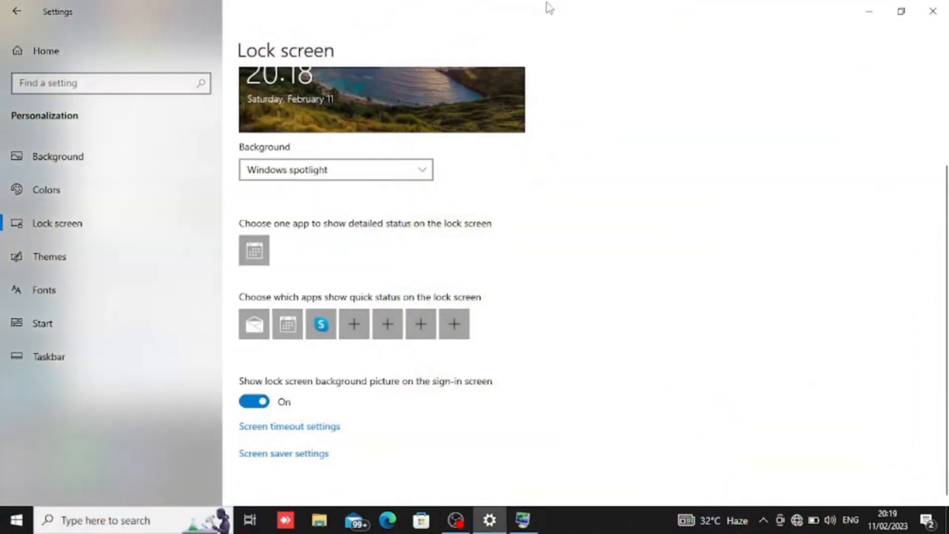
mouse_move(480, 474)
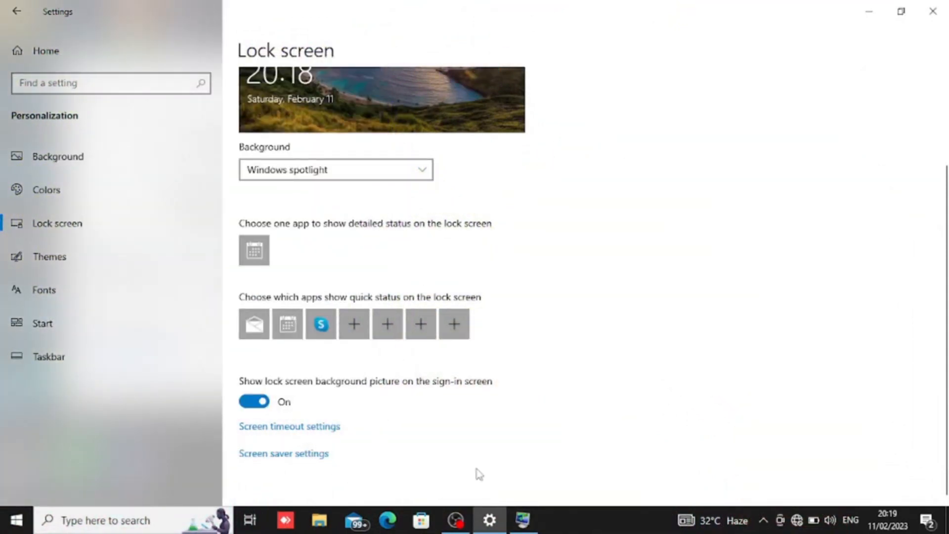
click(284, 452)
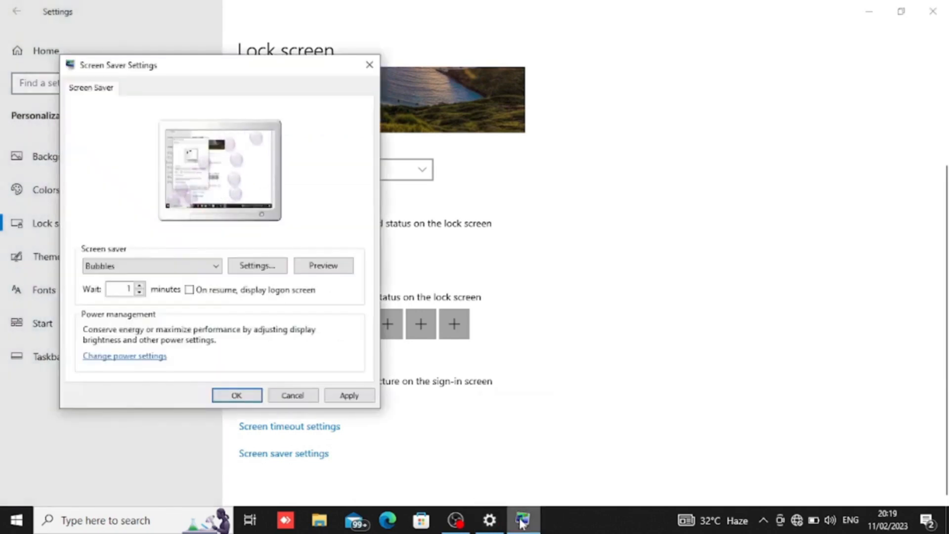
click(216, 266)
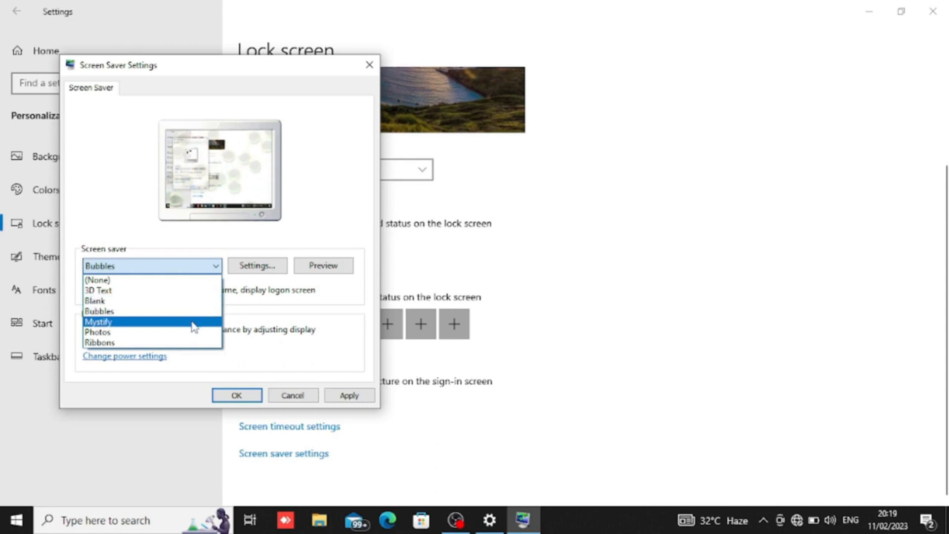
click(99, 321)
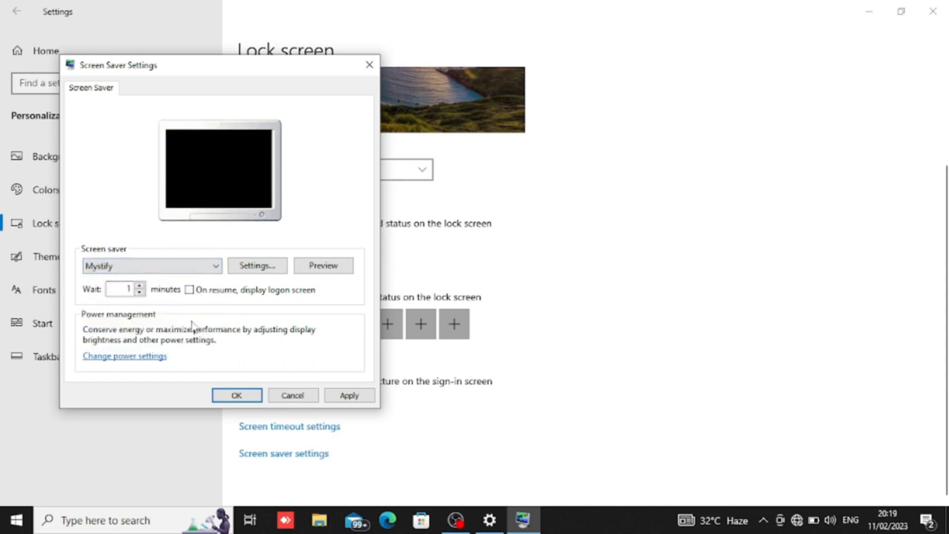
click(324, 265)
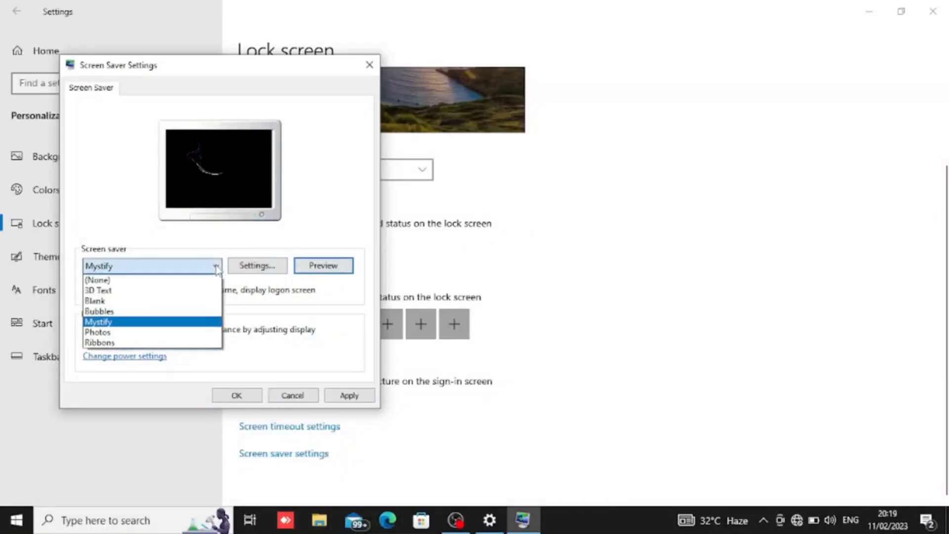
Step: Try Photos, then select Ribbons and preview it full screen
click(97, 332)
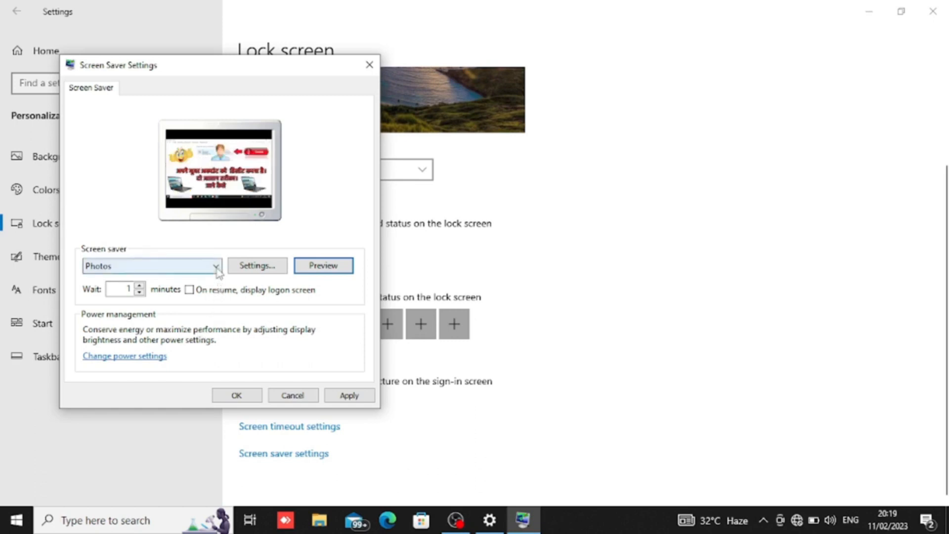
click(213, 266)
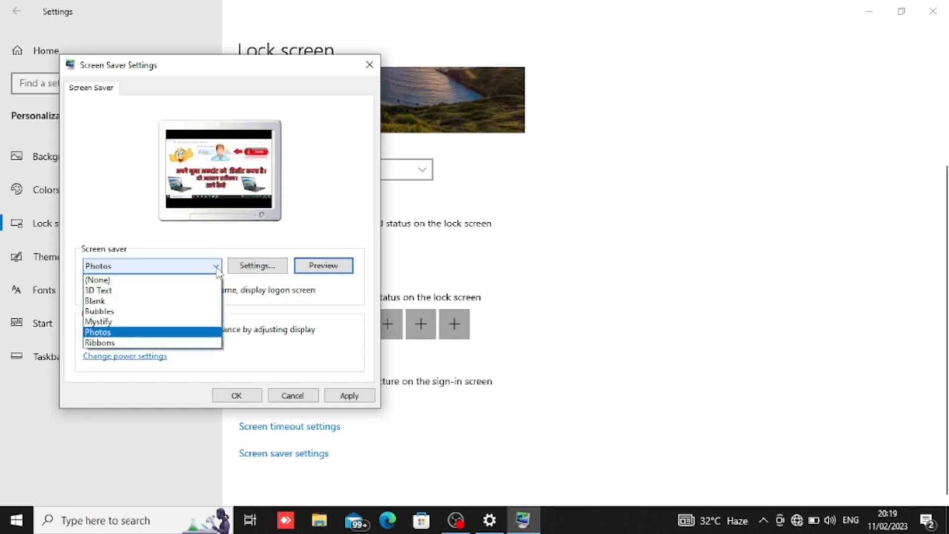
mouse_move(99, 342)
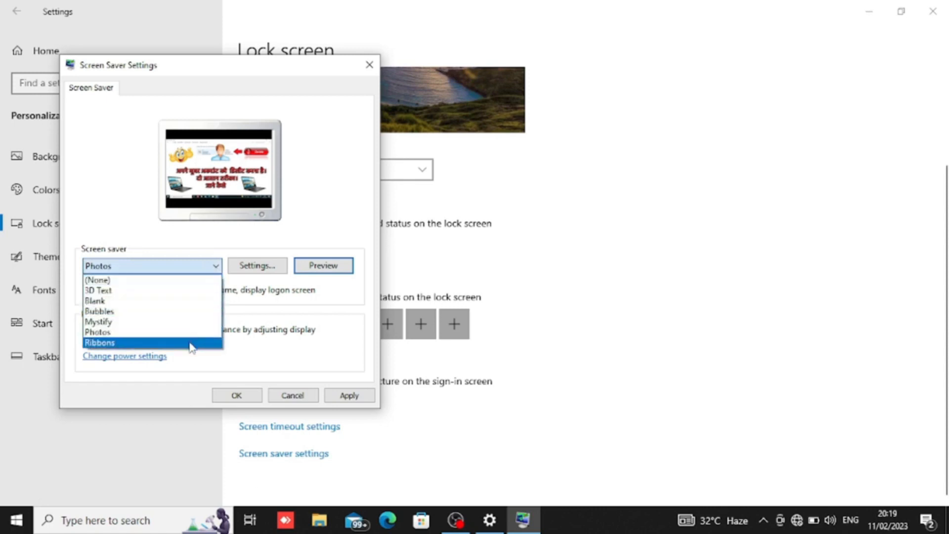
click(99, 342)
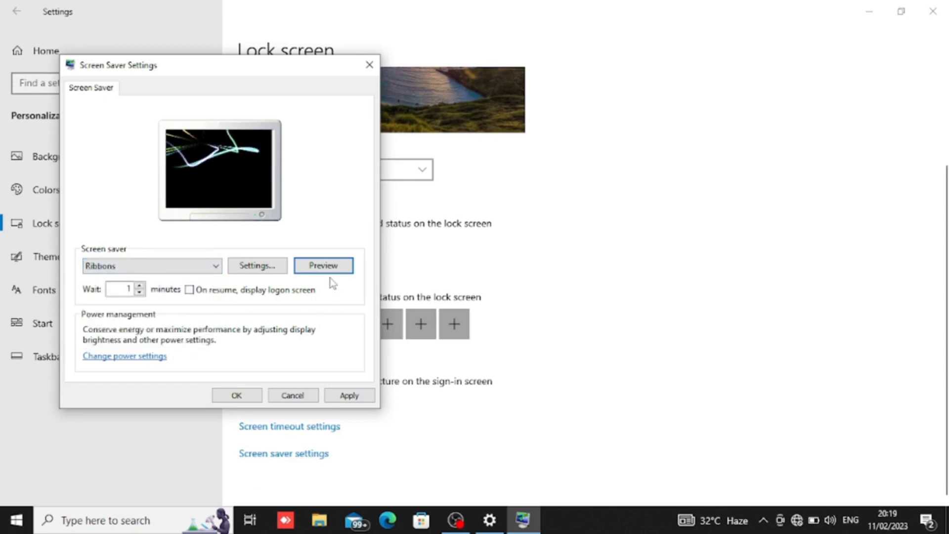
click(323, 265)
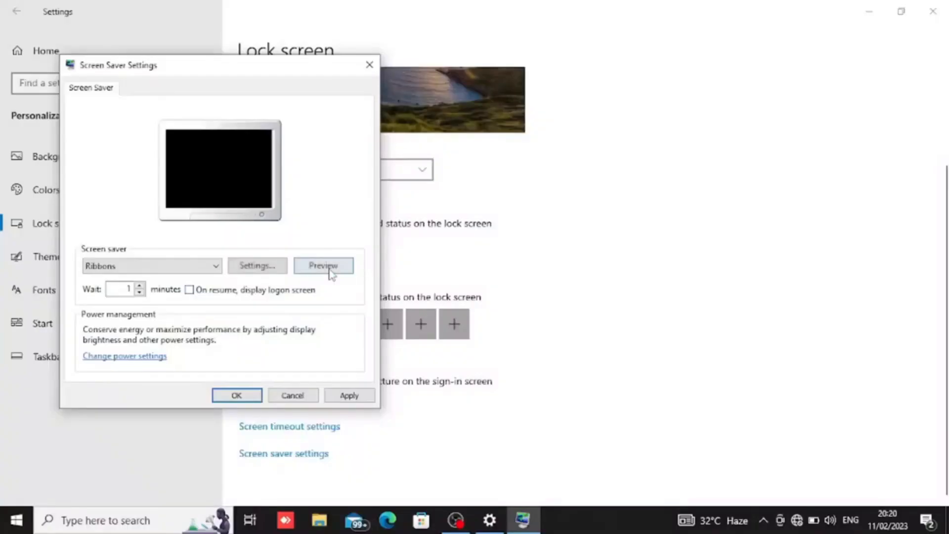
click(323, 265)
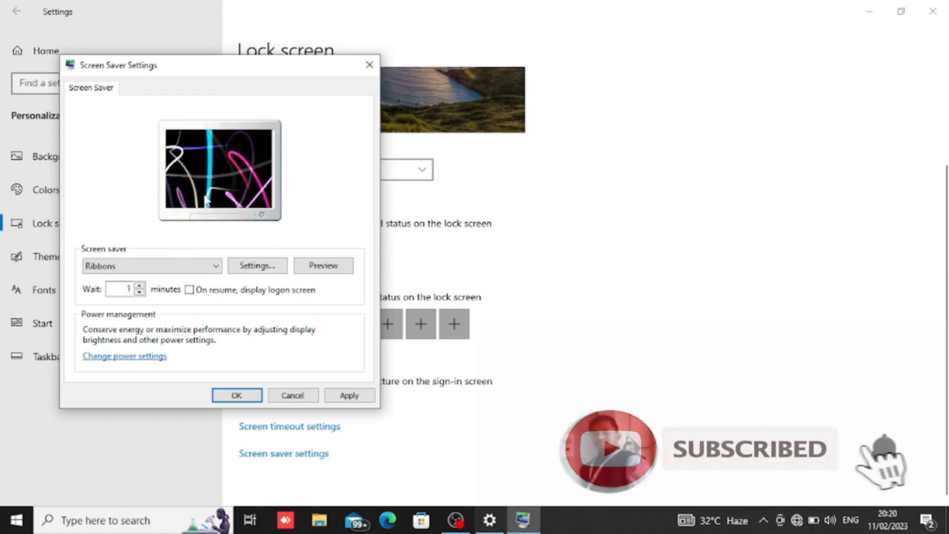
Step: Keep a 1-minute wait with no logon screen on resume, and select 3D Text
click(323, 265)
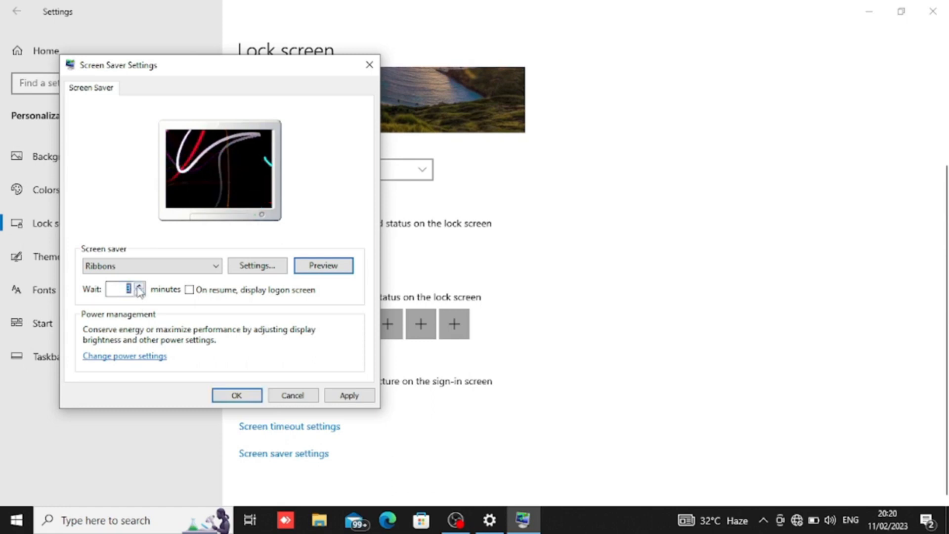
click(140, 285)
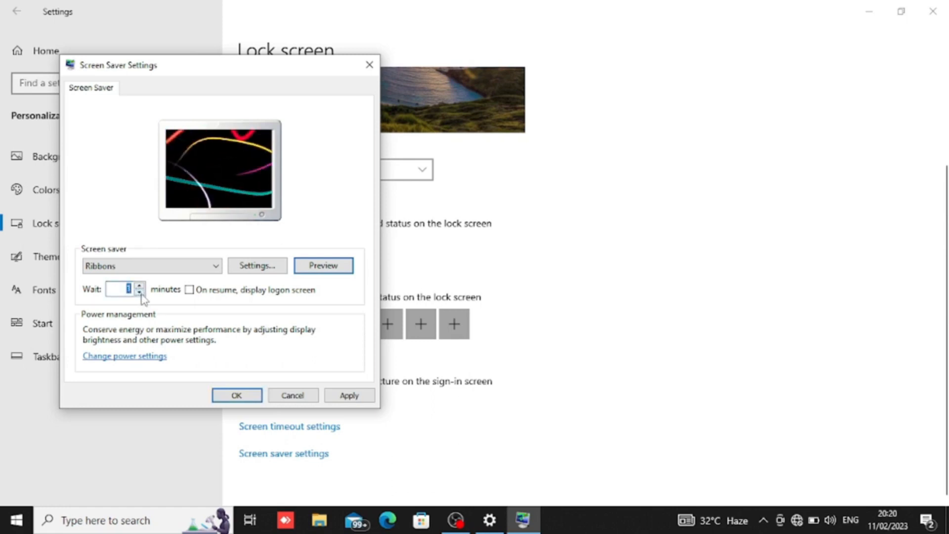
click(189, 289)
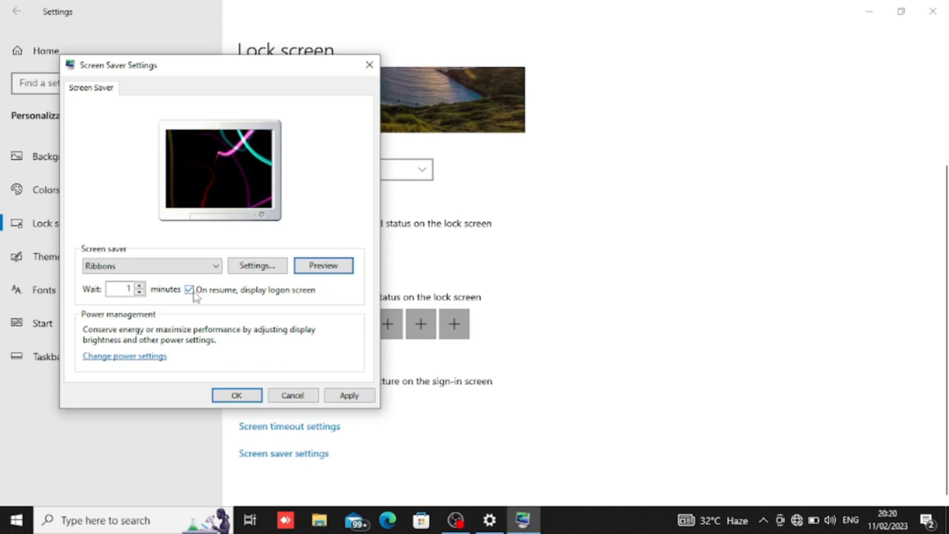
click(189, 289)
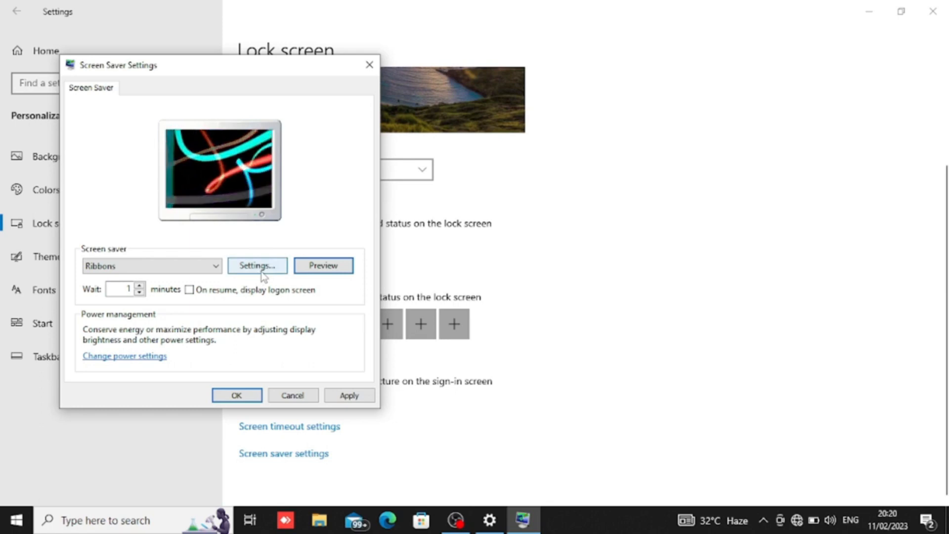
click(256, 265)
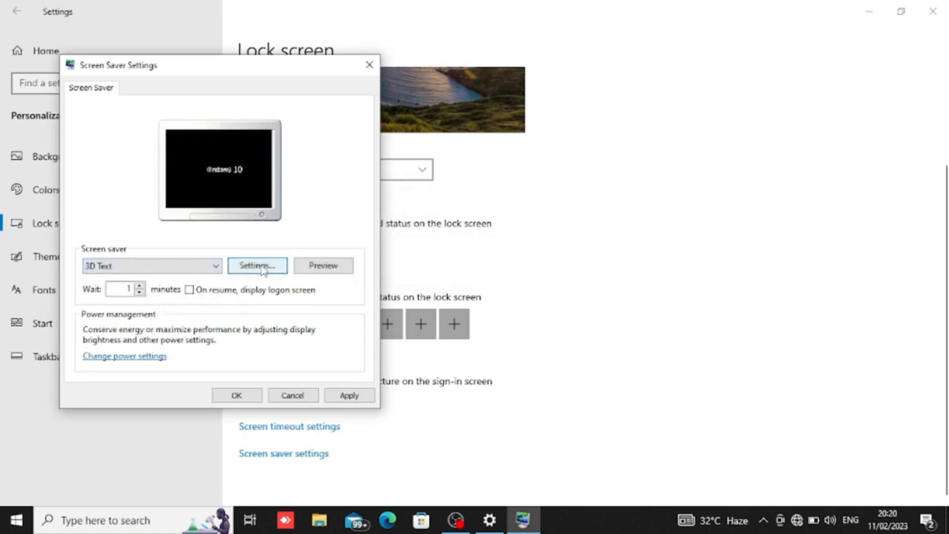
Step: Replace the 3D Text custom text 'Windows 10' with 'DK Mahto'
click(257, 265)
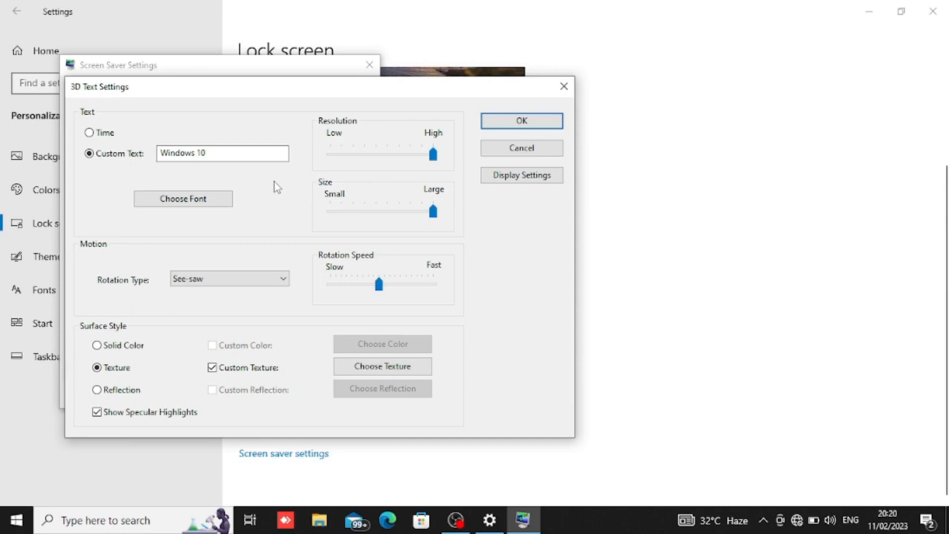
click(229, 154)
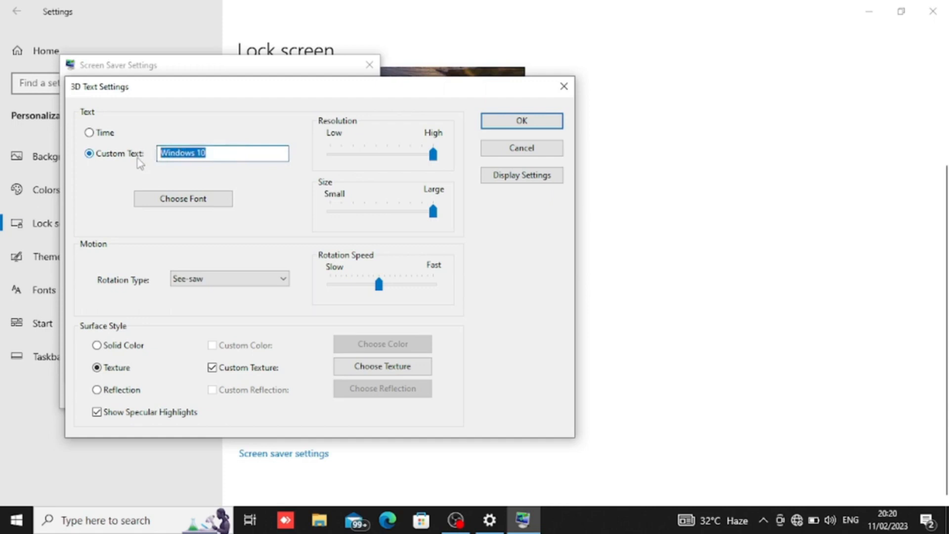
text(d)
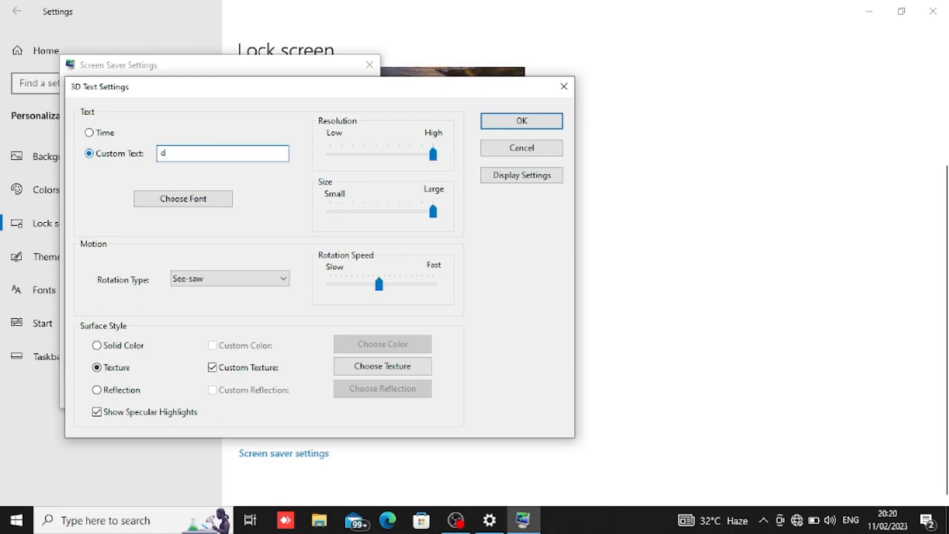
text(DK)
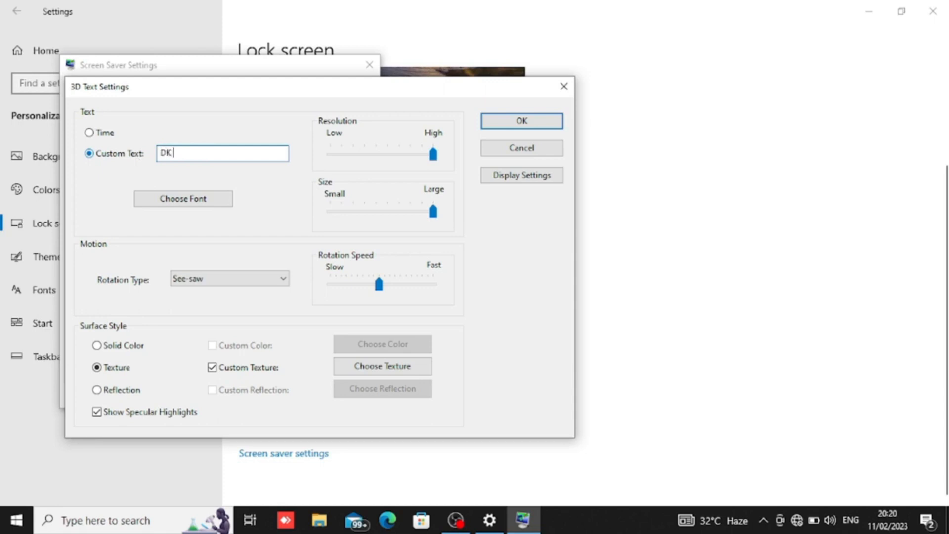
text(Mahto)
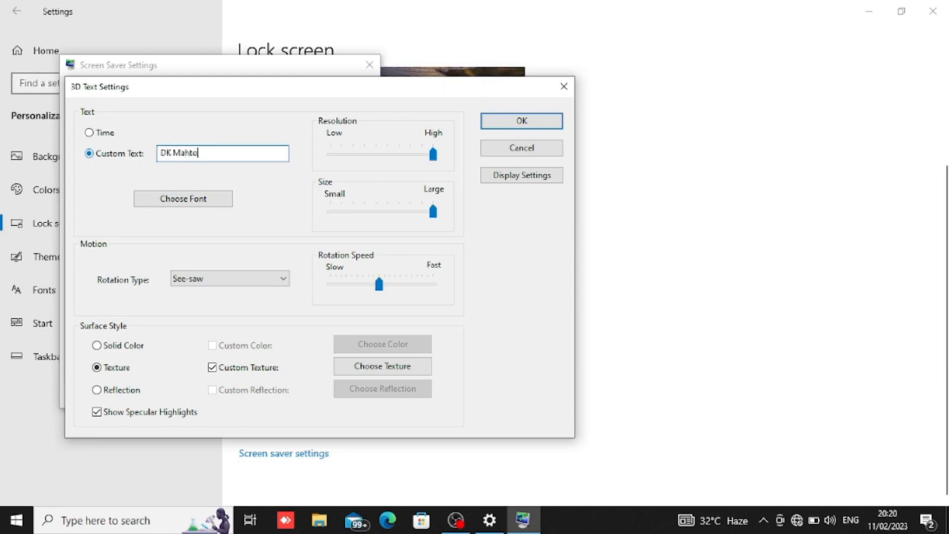
mouse_move(230, 178)
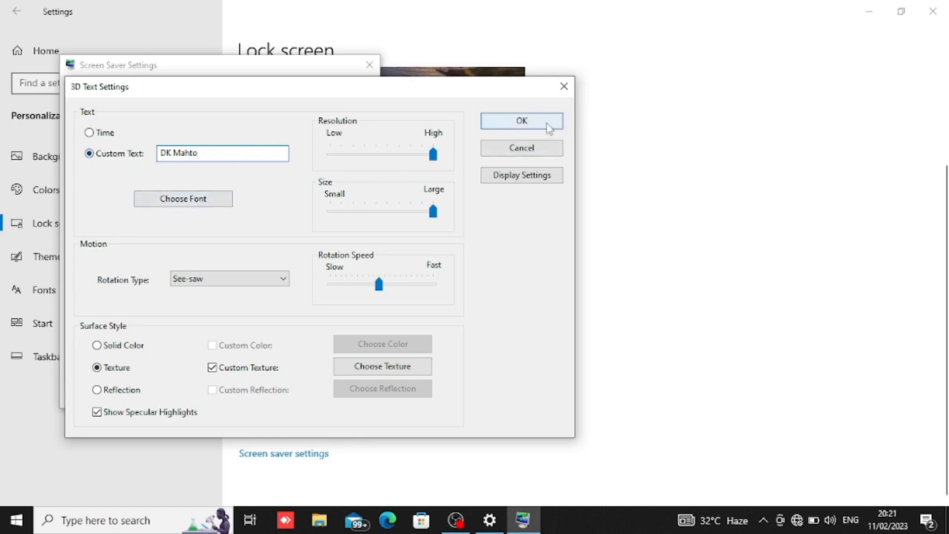
click(521, 120)
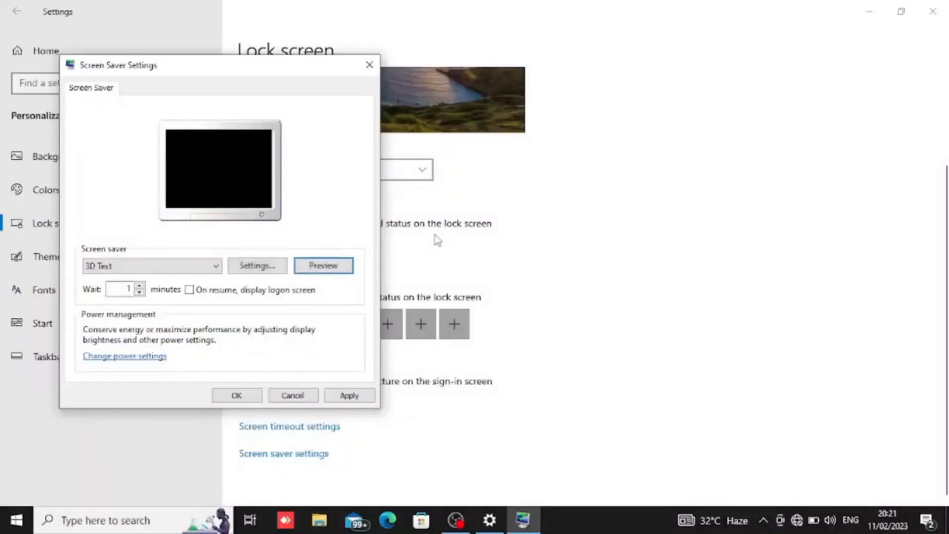
Step: Set the 3D Text screen saver font to Times New Roman
click(323, 265)
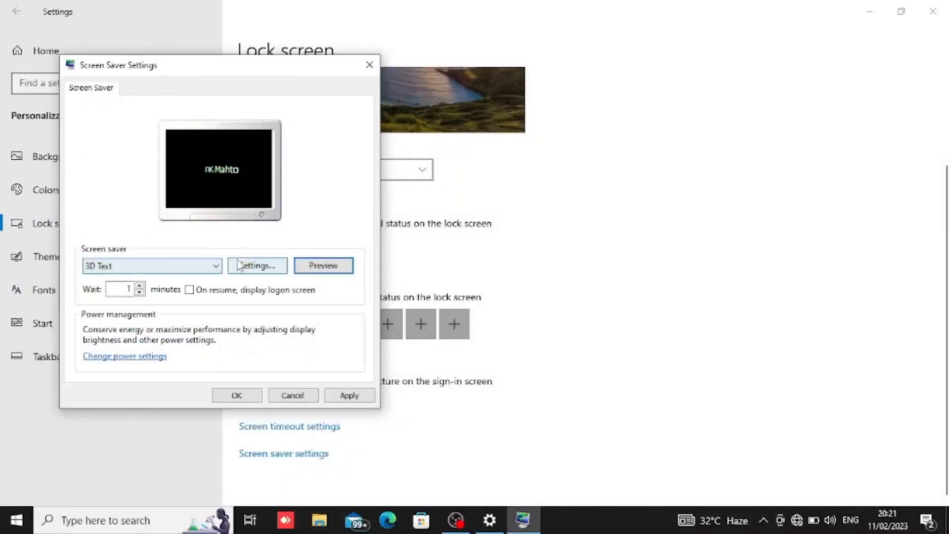
click(256, 265)
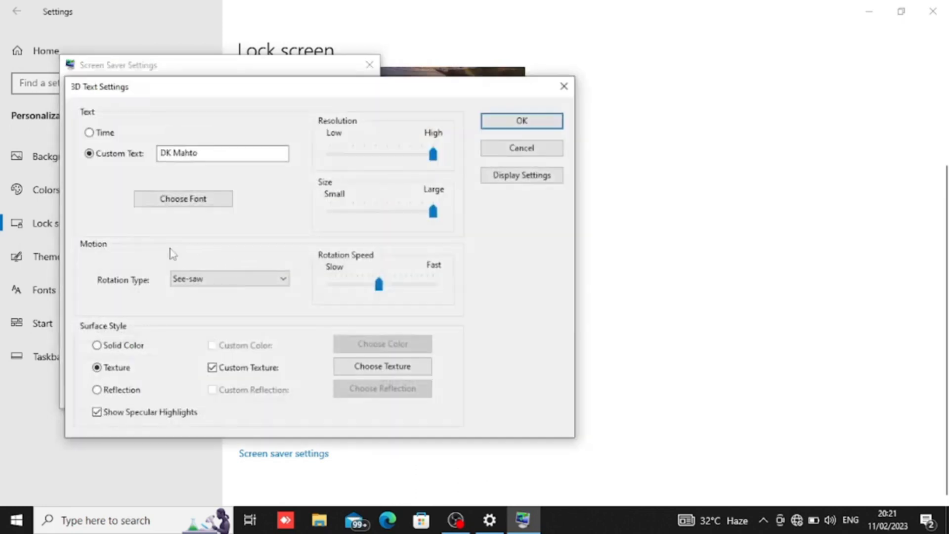
drag(432, 153, 432, 154)
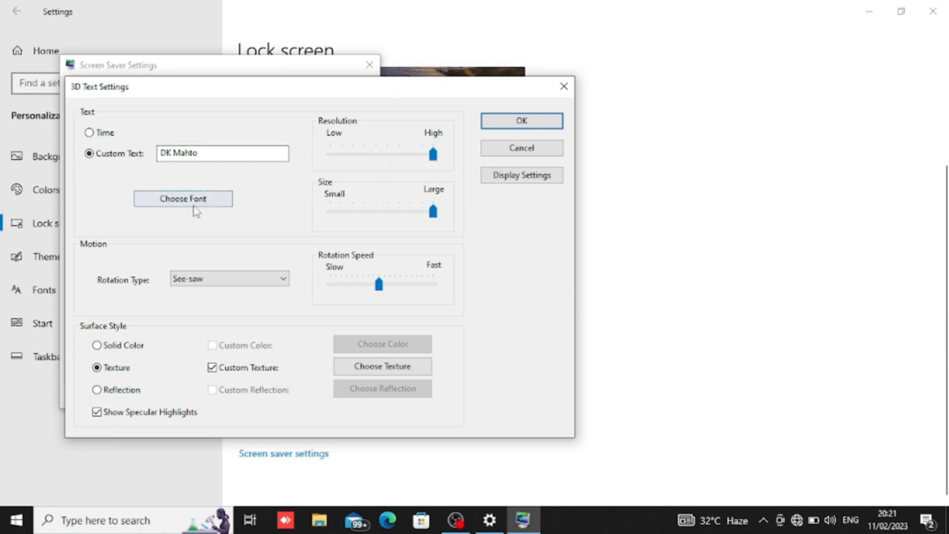
click(183, 197)
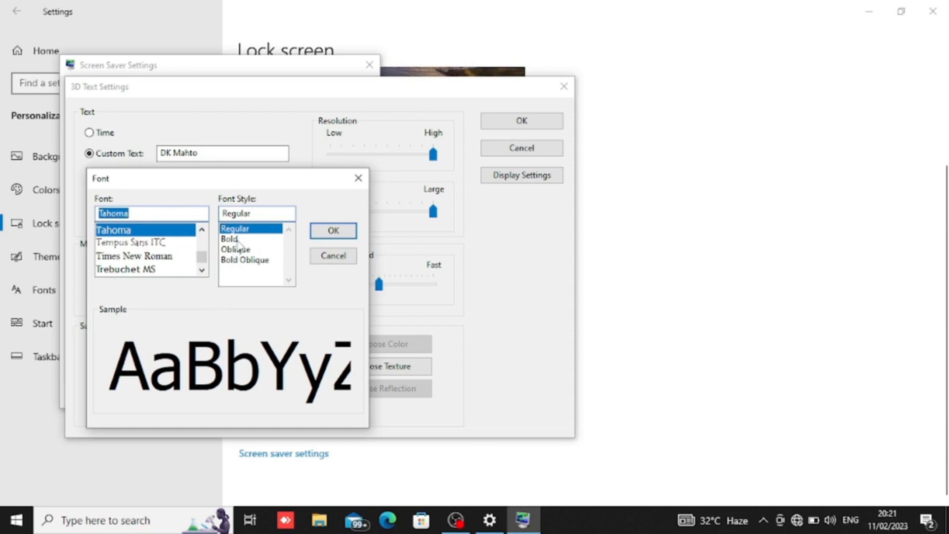
click(134, 255)
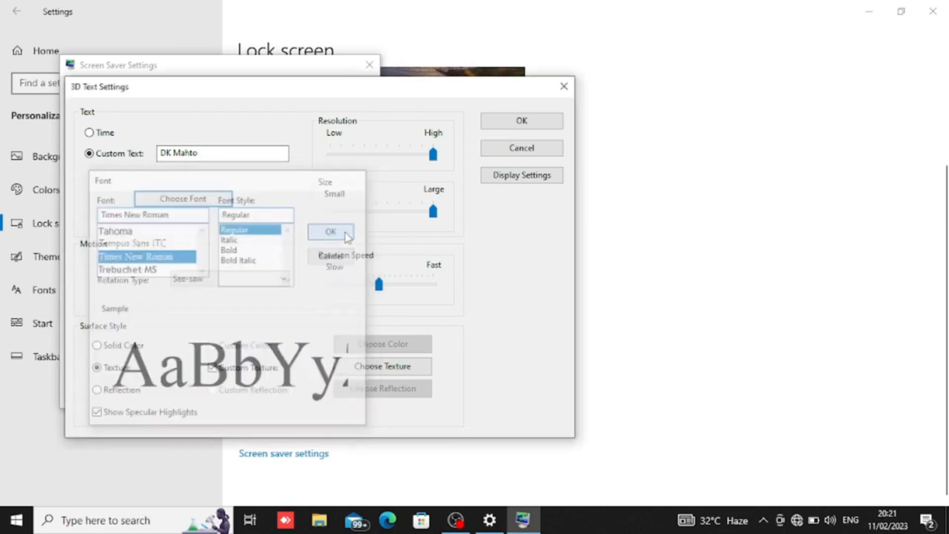
click(330, 231)
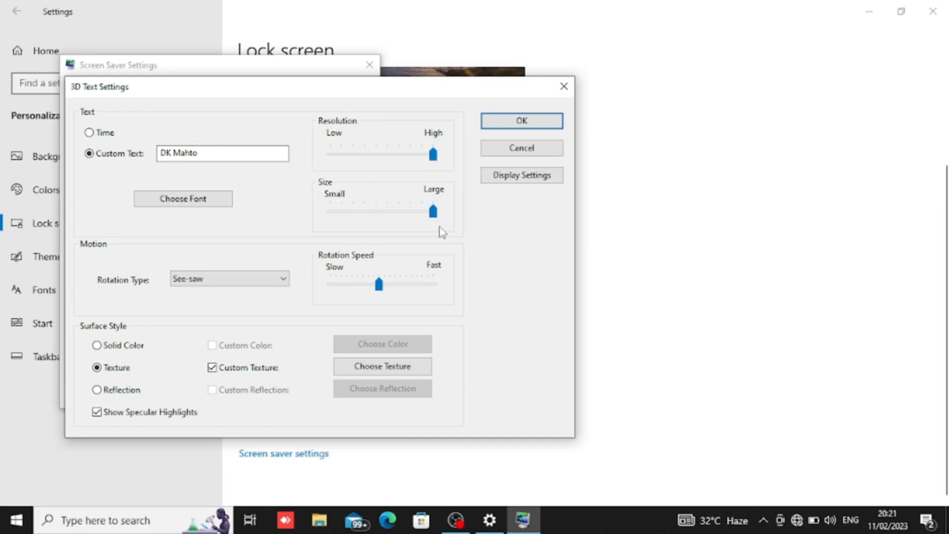
mouse_move(357, 297)
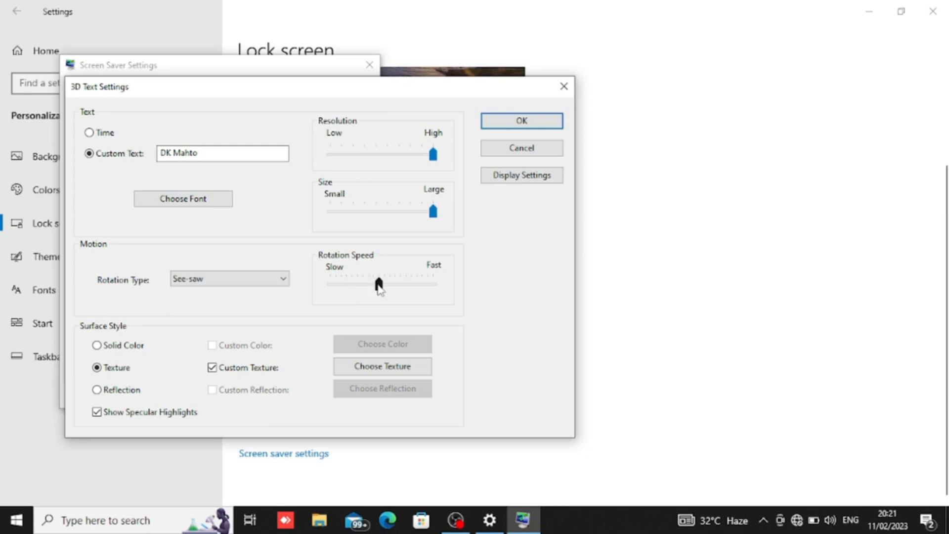
Step: Try the slowest and fastest rotation speeds, then leave speed near halfway
drag(378, 283, 328, 284)
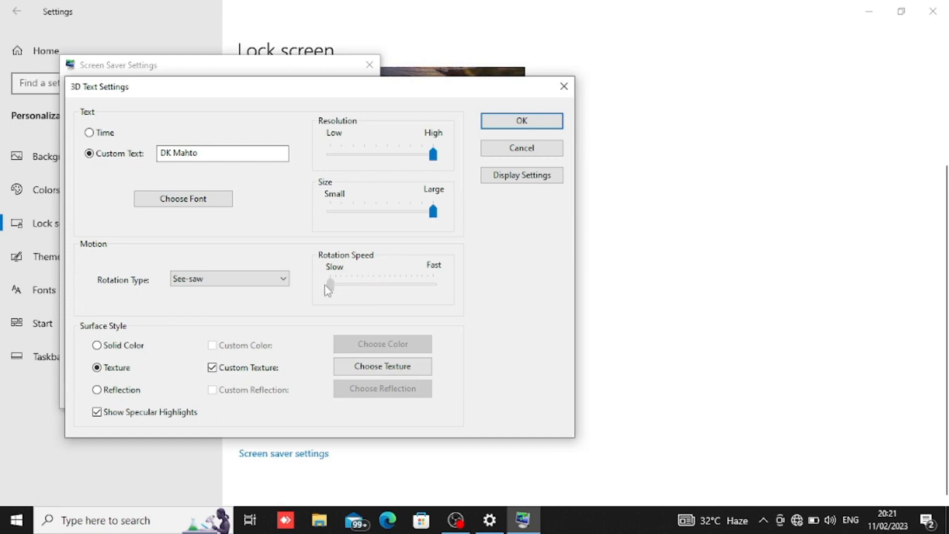
drag(329, 283, 432, 283)
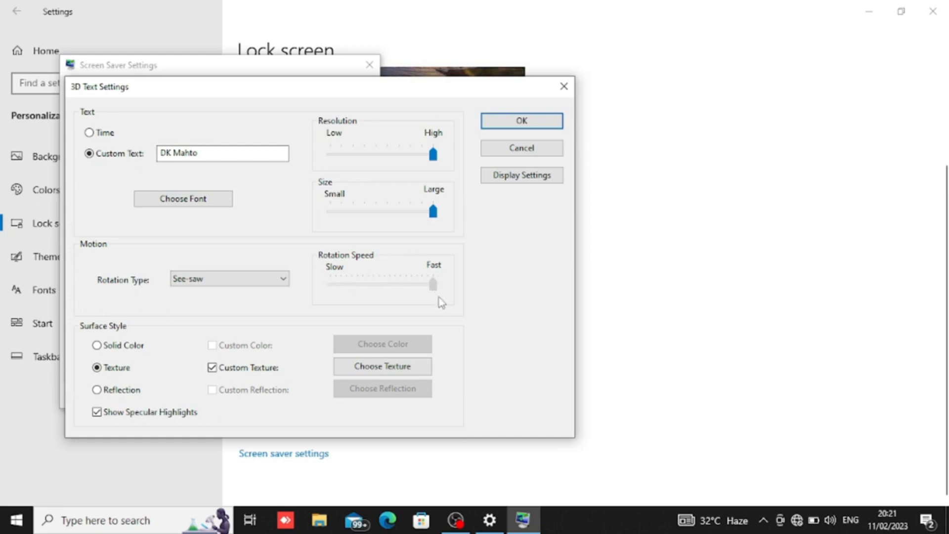
drag(434, 283, 434, 284)
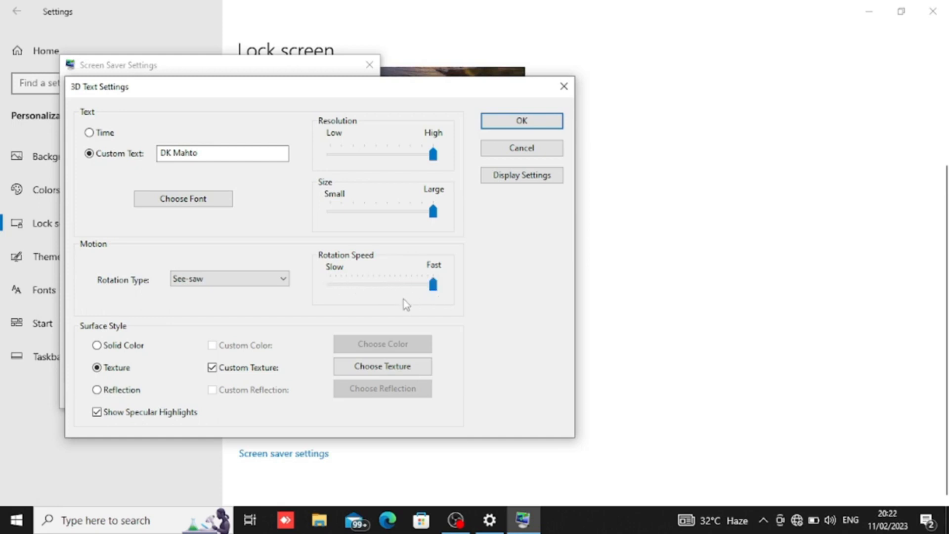
drag(433, 283, 400, 282)
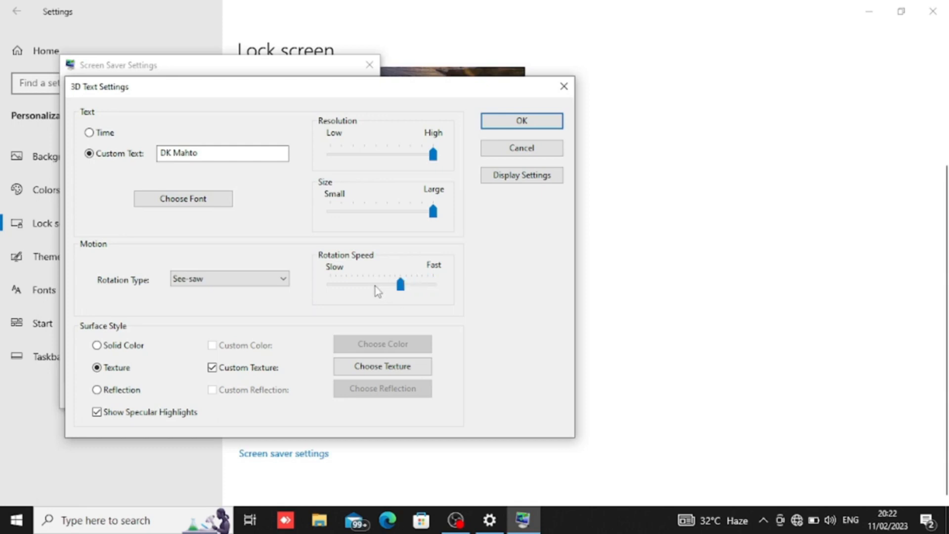
drag(399, 285, 385, 284)
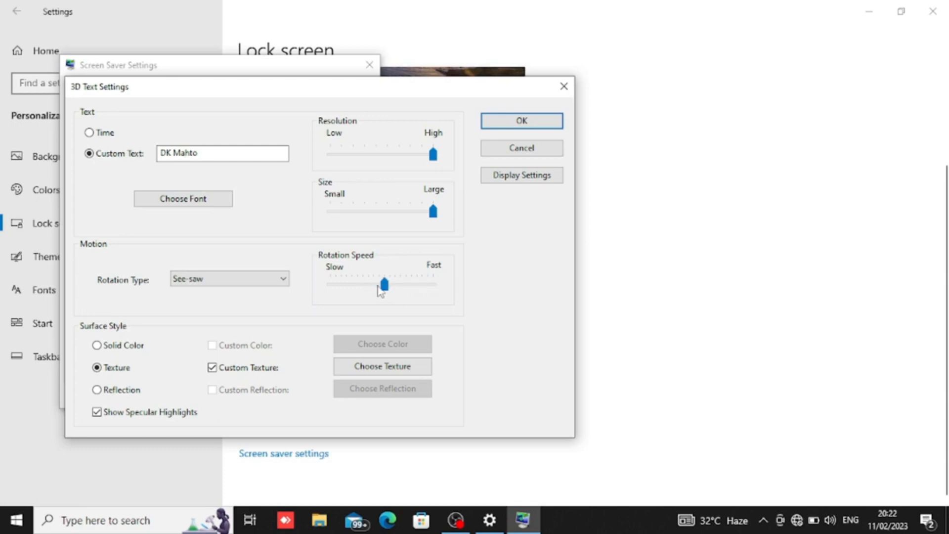
mouse_move(337, 303)
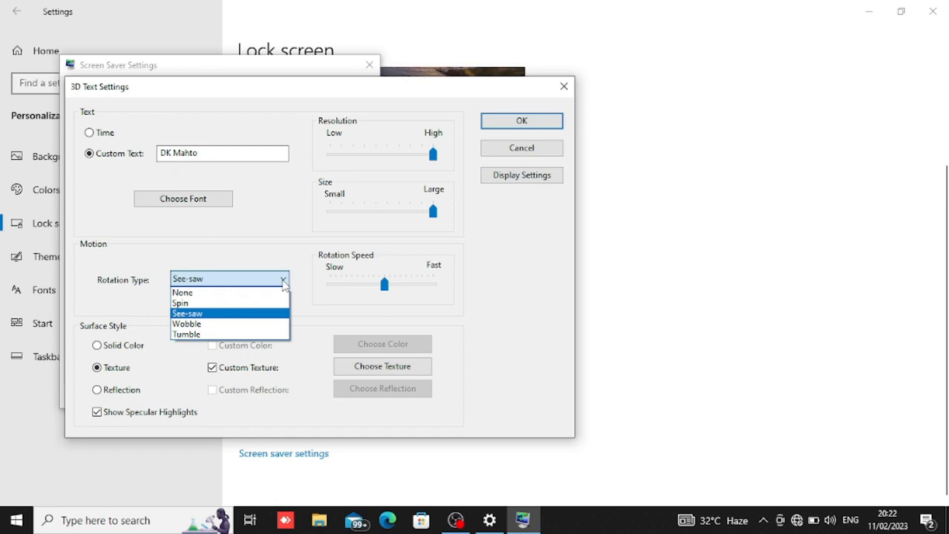
mouse_move(248, 324)
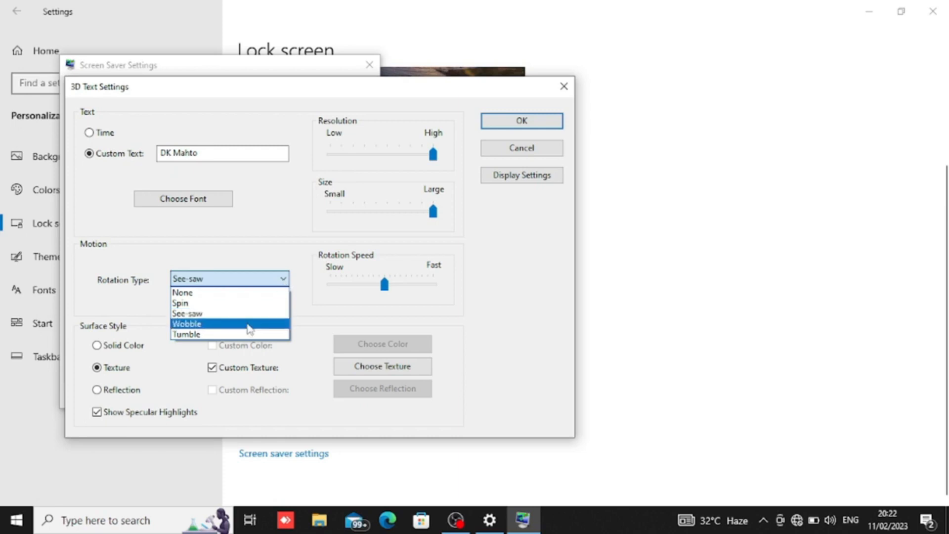
Step: Set the rotation type to Spin, preview the DK Mahto text, and return to 3D Text options
click(179, 303)
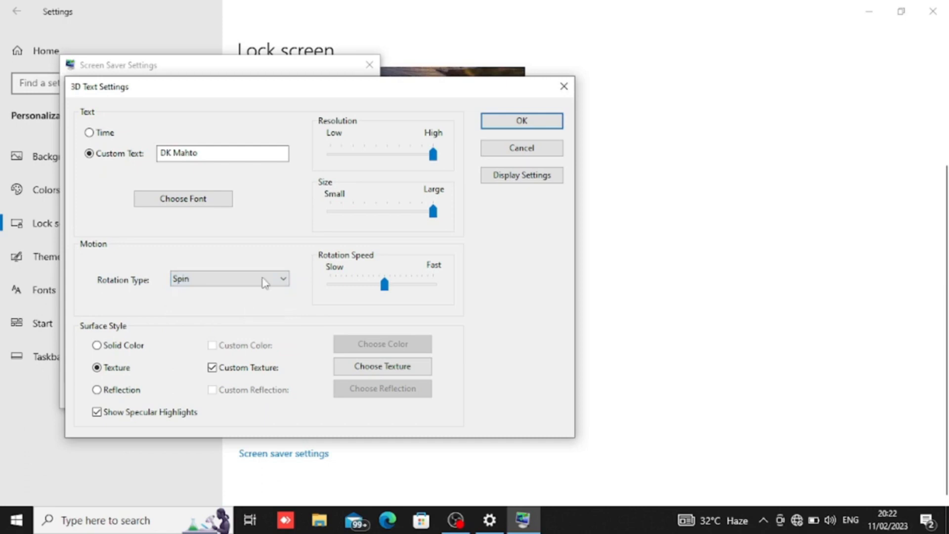
click(520, 121)
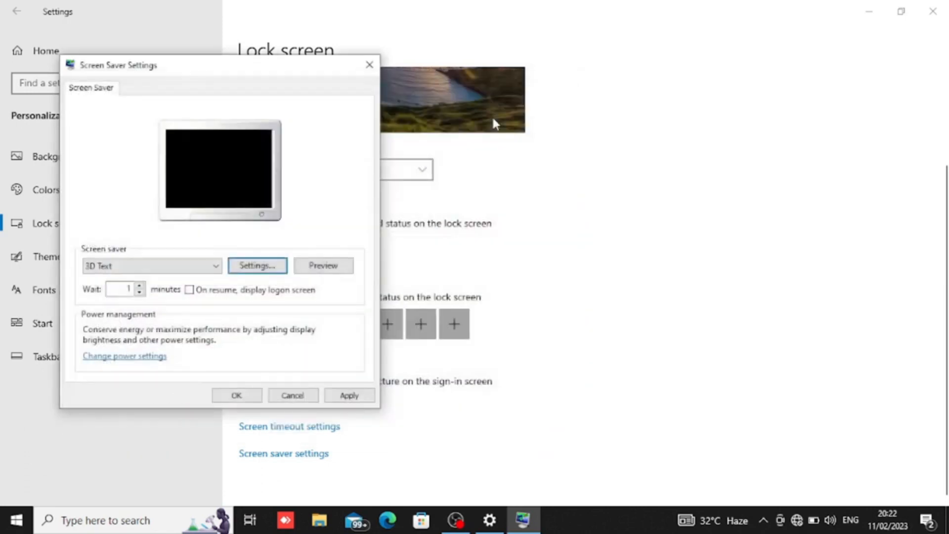
click(323, 265)
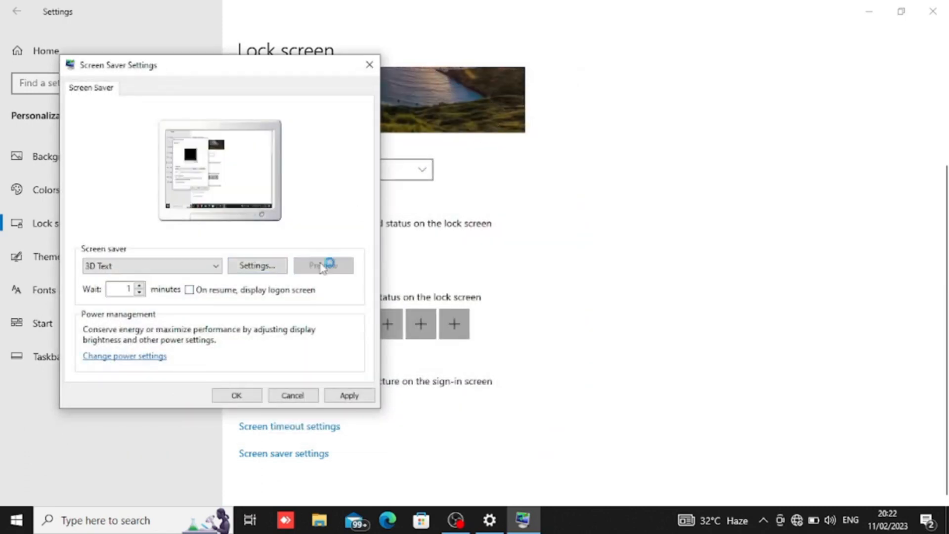
click(323, 265)
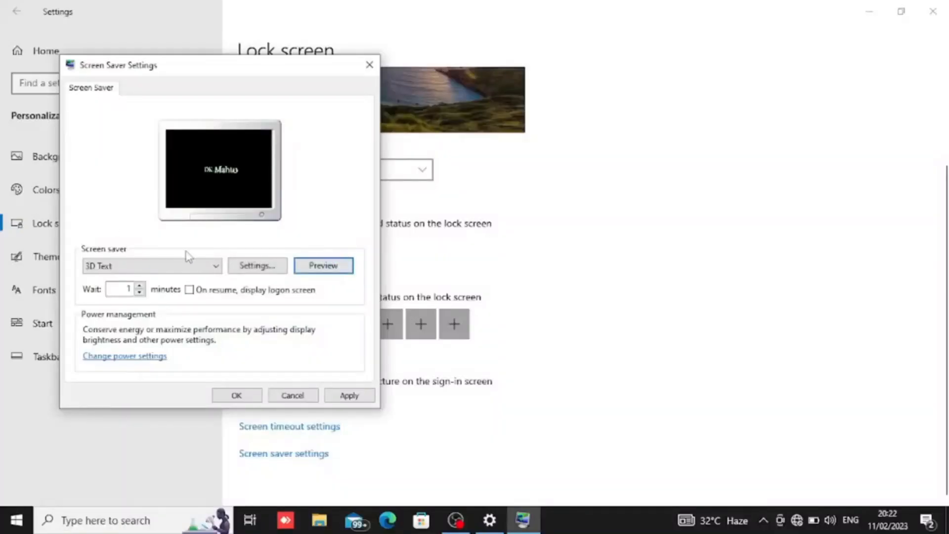
click(257, 265)
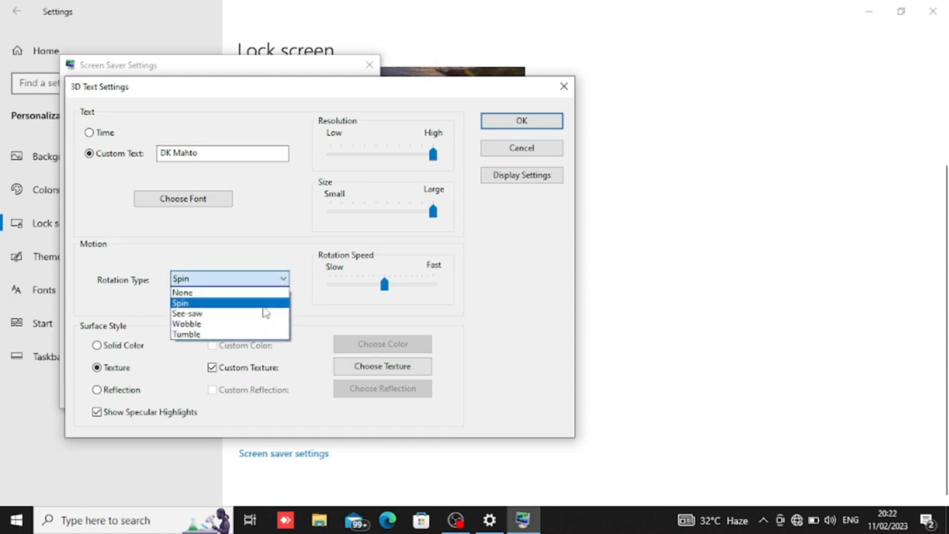
Step: Set See-saw rotation, try a Solid Color surface, then switch back to Texture
click(187, 313)
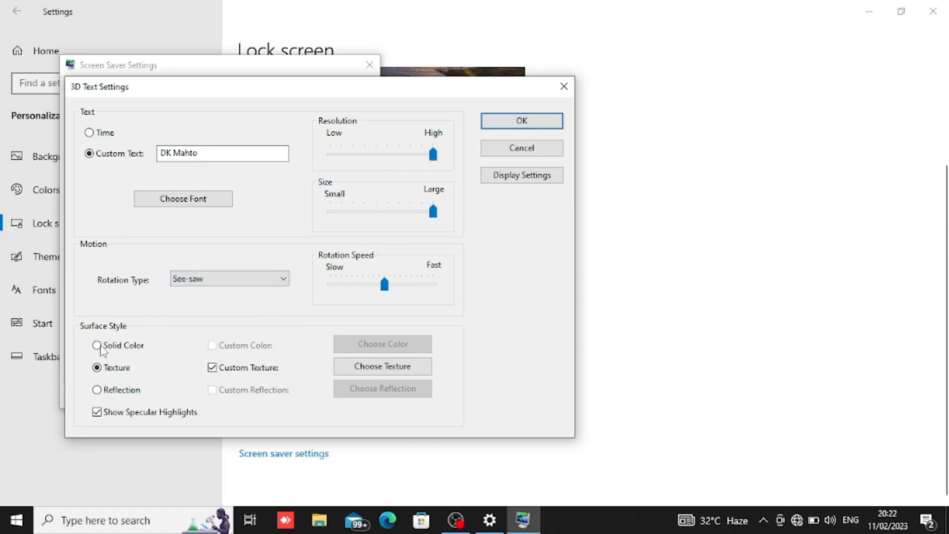
mouse_move(114, 382)
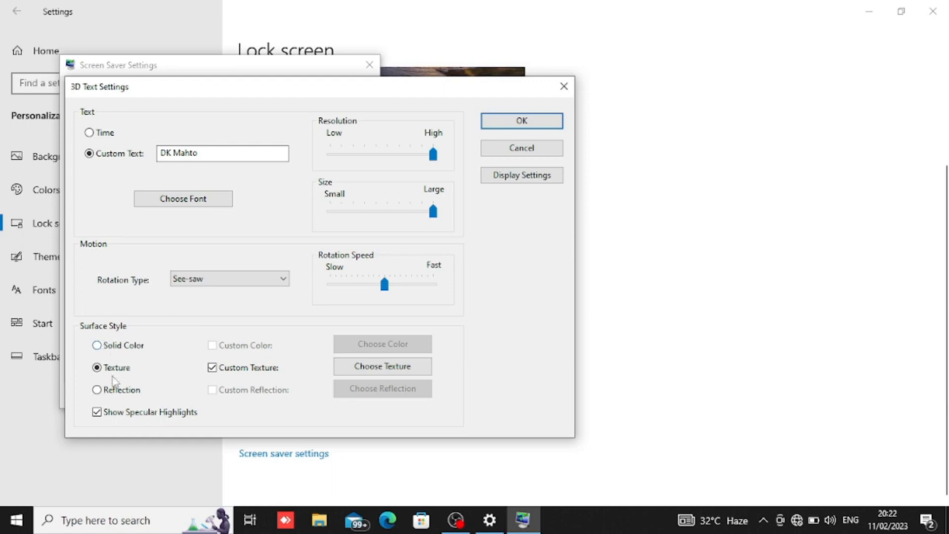
mouse_move(126, 368)
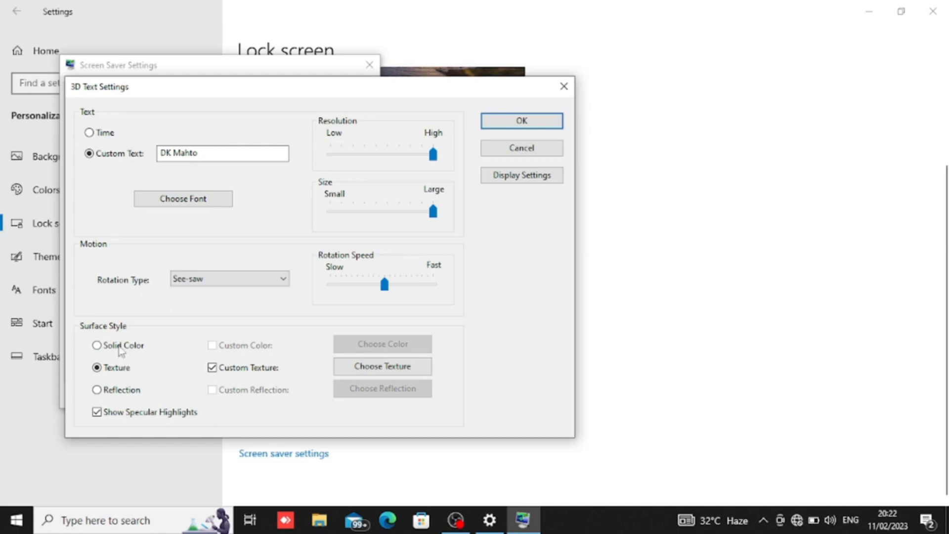
click(96, 345)
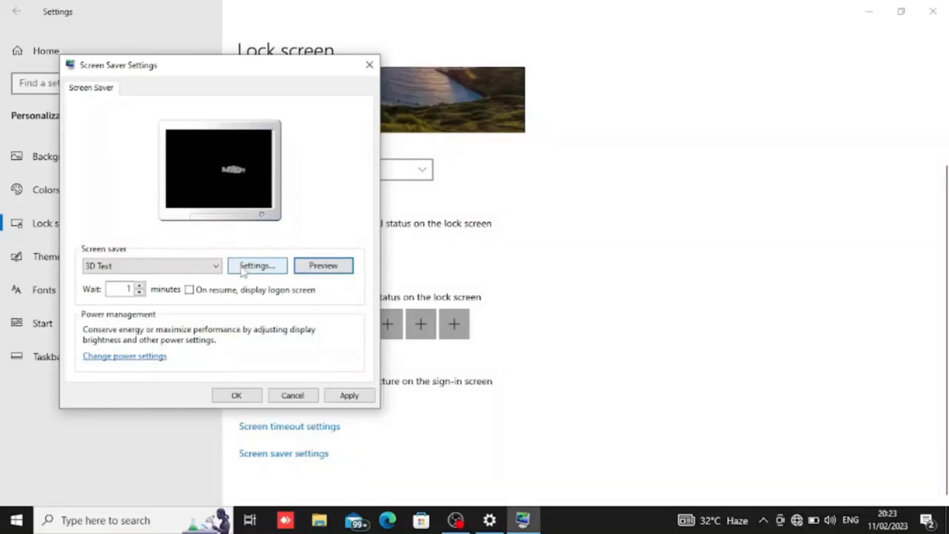
click(256, 266)
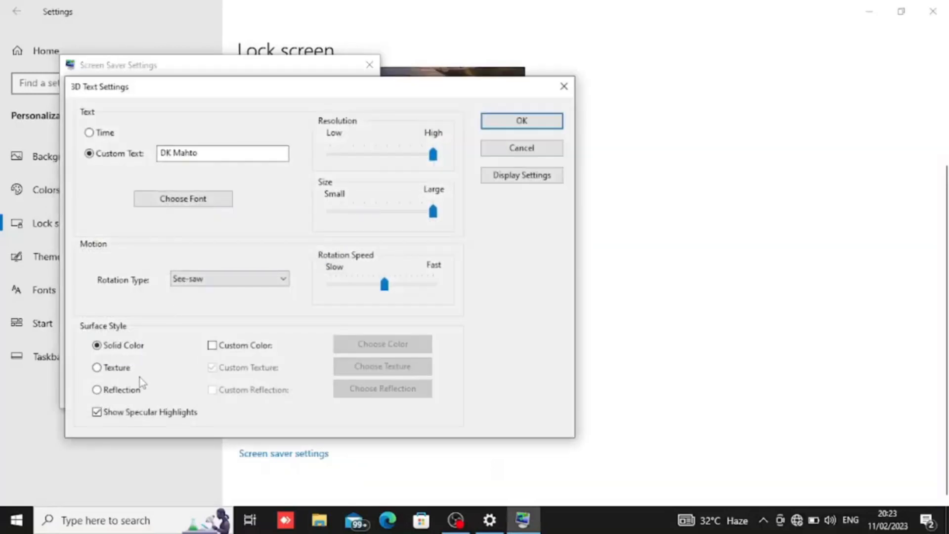
click(97, 367)
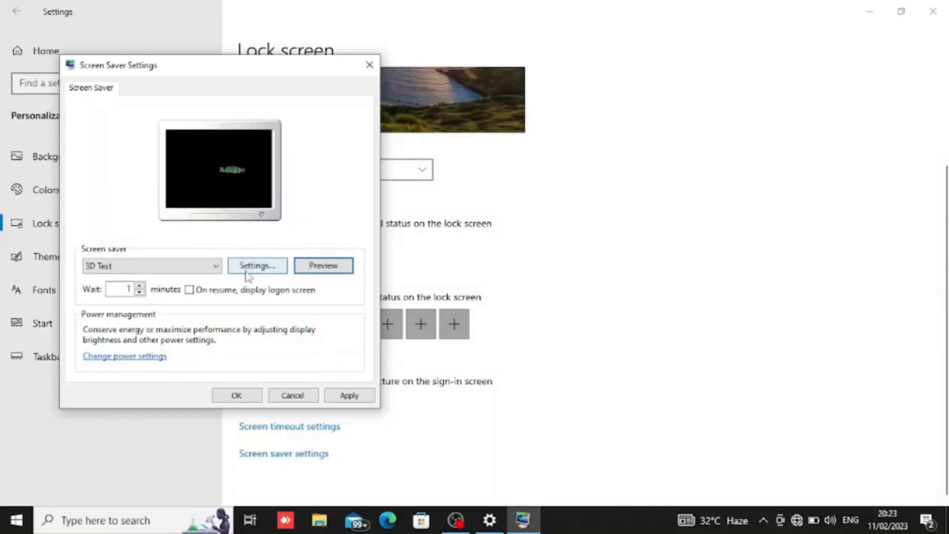
click(256, 265)
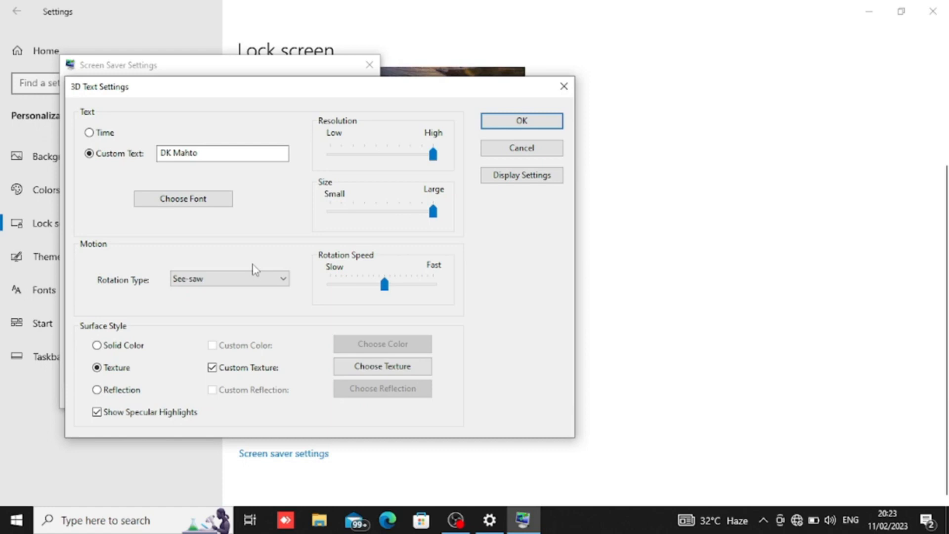
Step: Review the display adapter's 3D rendering info, cancel it, and confirm the 3D Text options
click(521, 175)
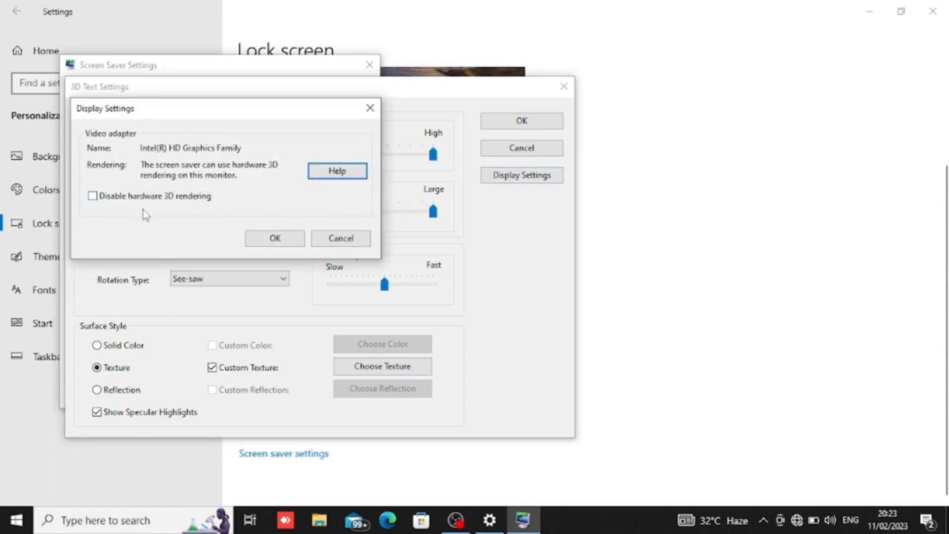
mouse_move(119, 206)
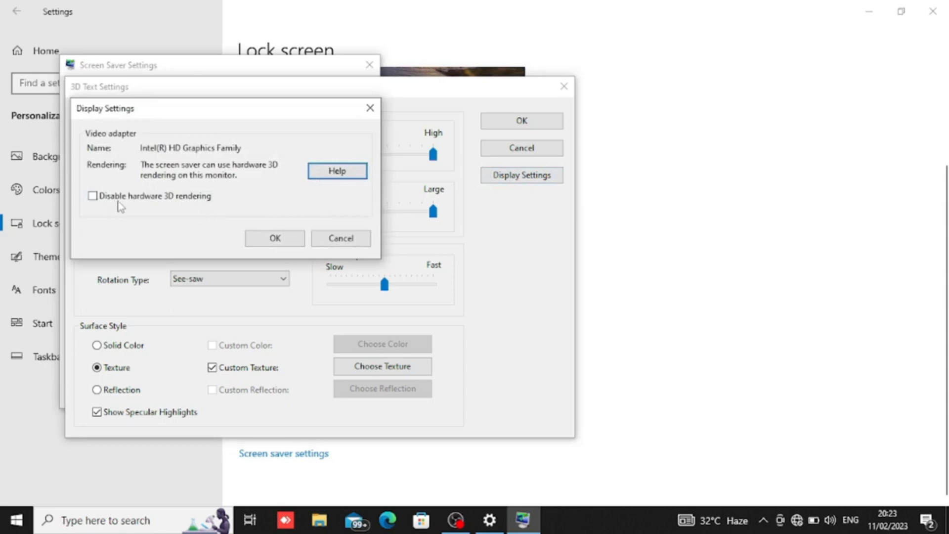
mouse_move(186, 213)
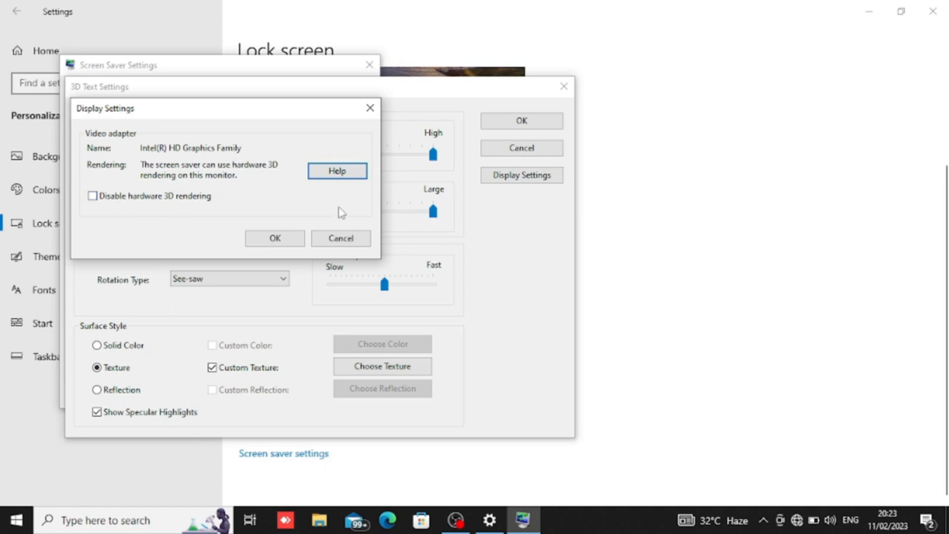
click(340, 237)
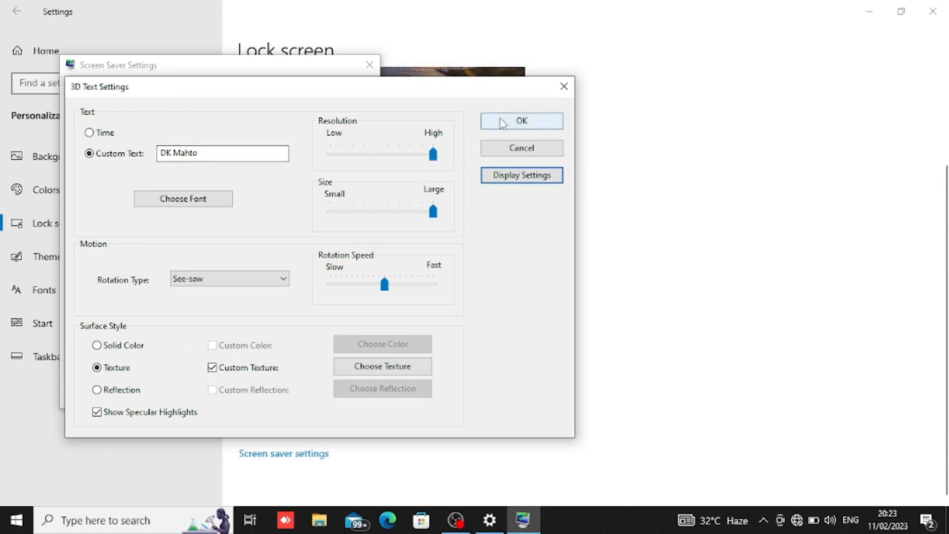
click(520, 120)
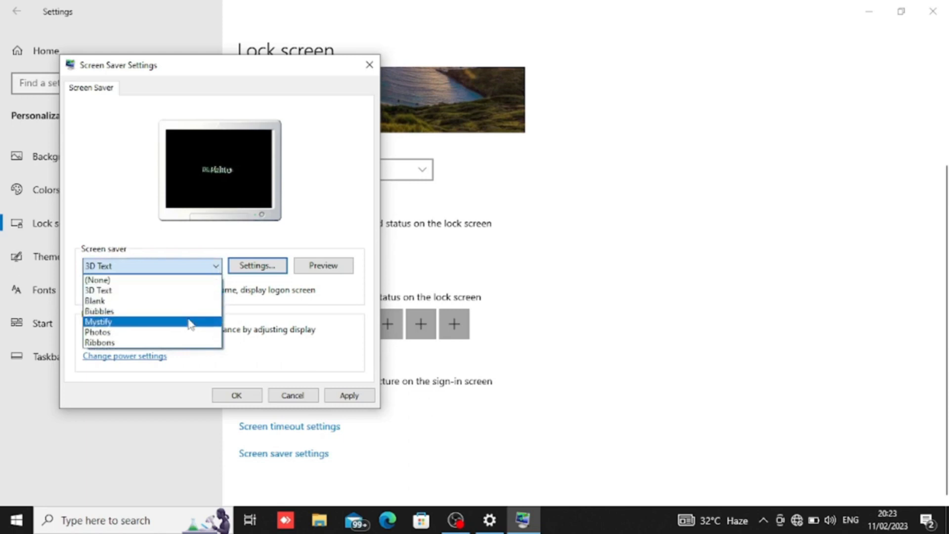
Step: Save Ribbons as the screen saver, noting it has no options, then close Settings
click(99, 342)
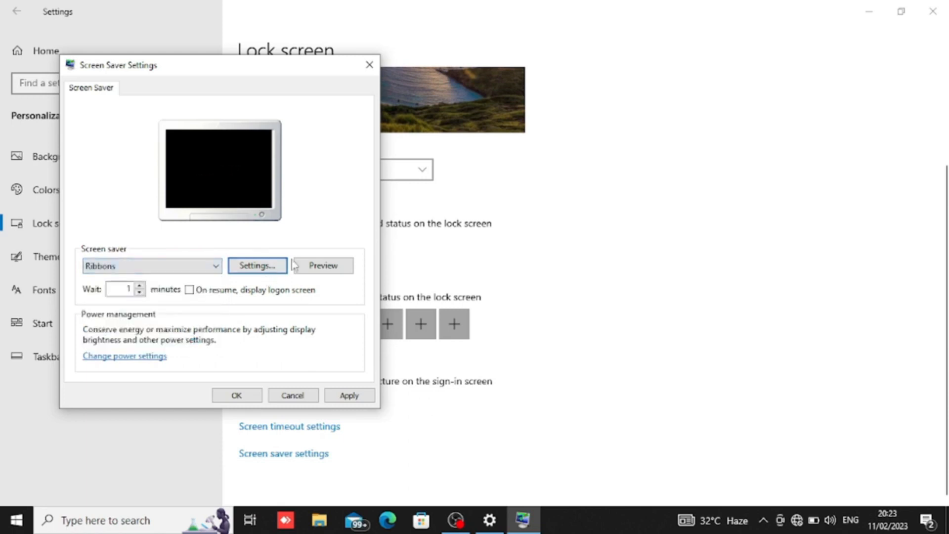
click(257, 266)
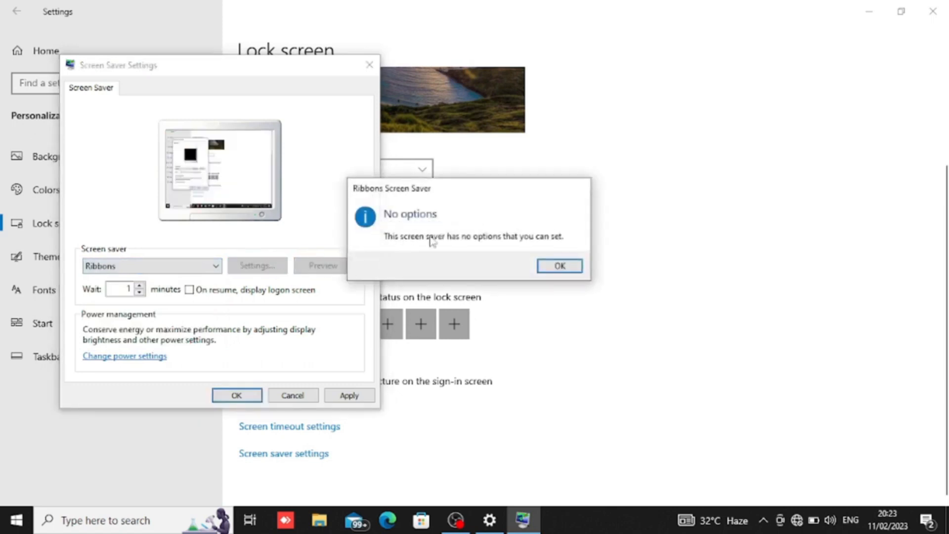
click(558, 267)
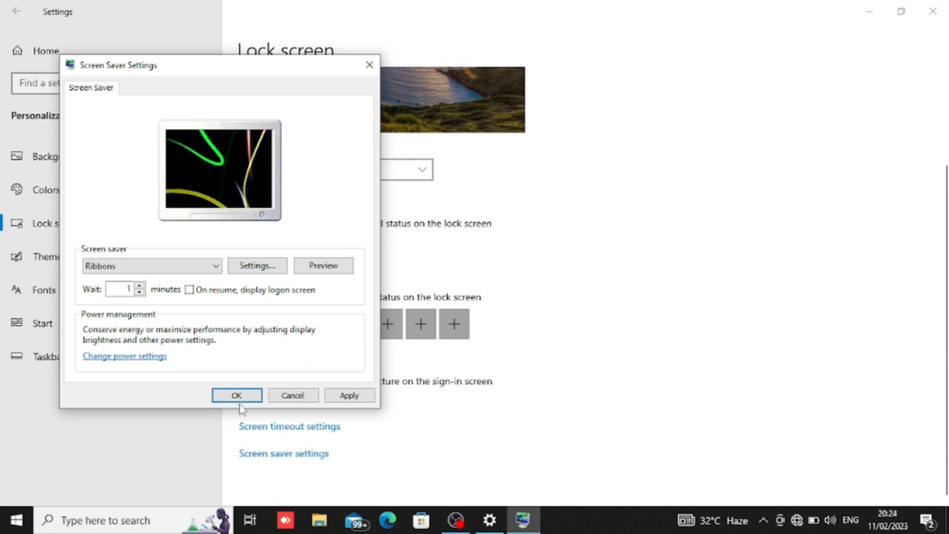
click(236, 394)
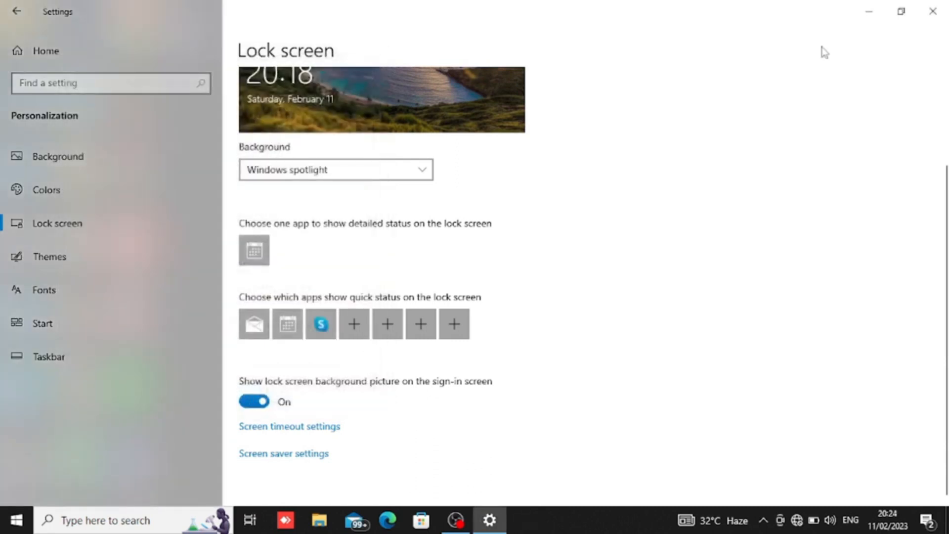
mouse_move(934, 11)
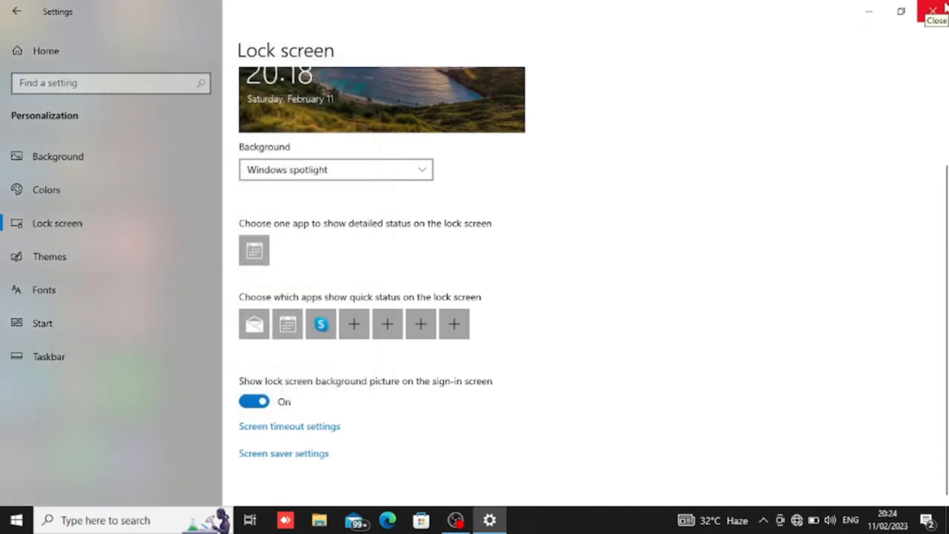
click(938, 11)
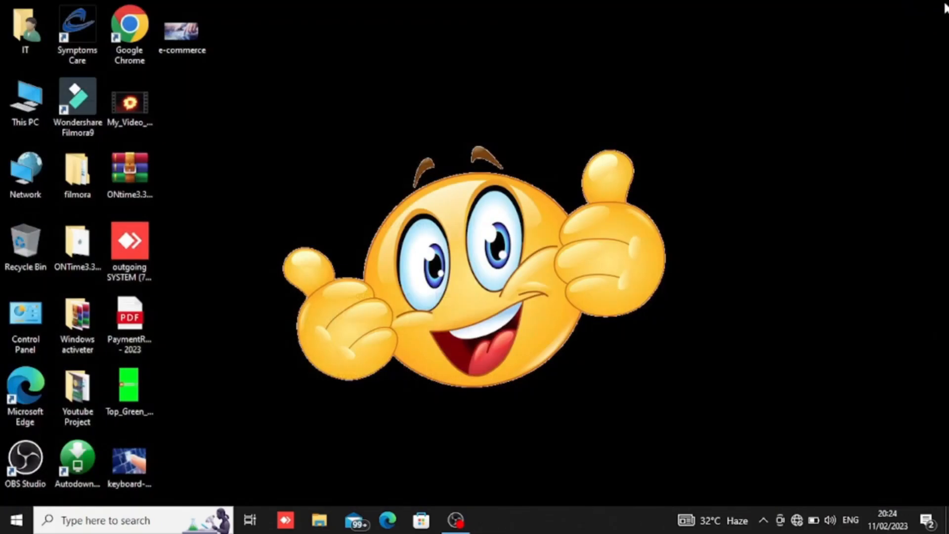